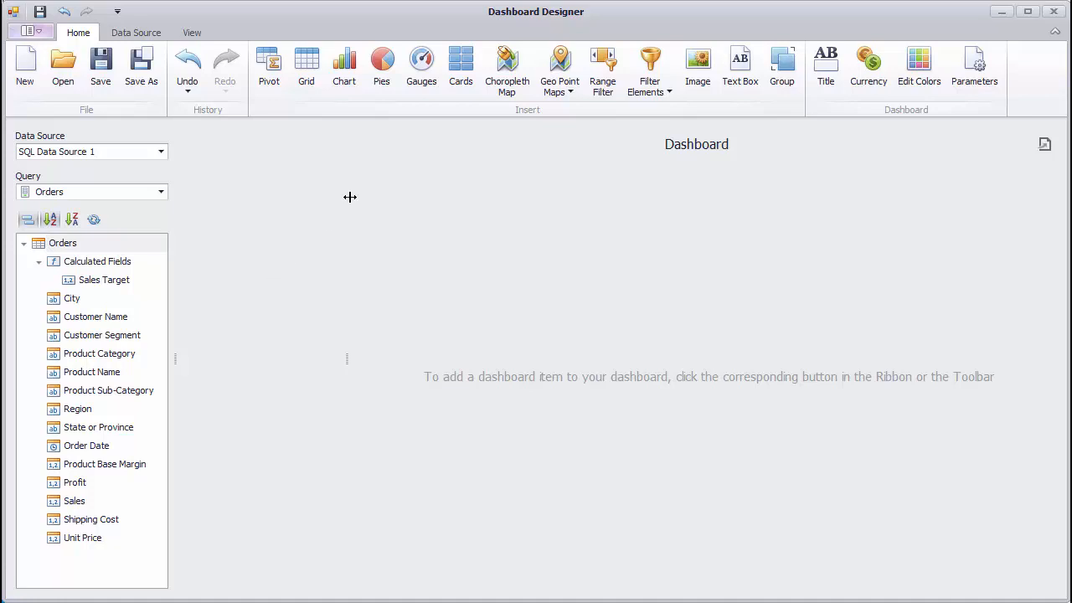
Step: Insert a Cards item with Sales (Sum, 8.95M) and Profit (Sum, 1.31M) cards
left_click(461, 67)
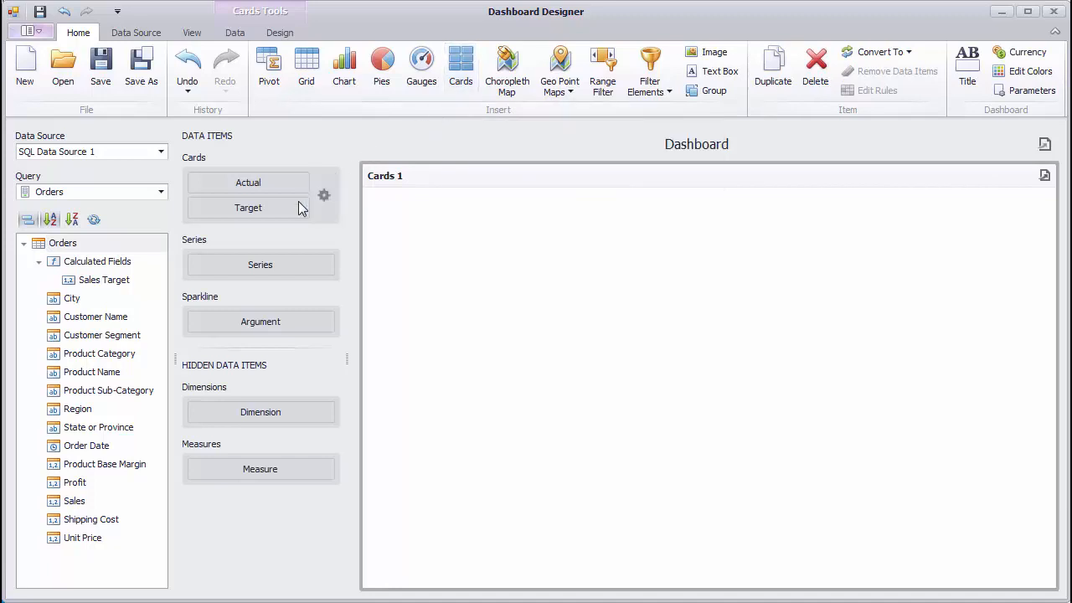
left_click_drag(74, 500, 206, 352)
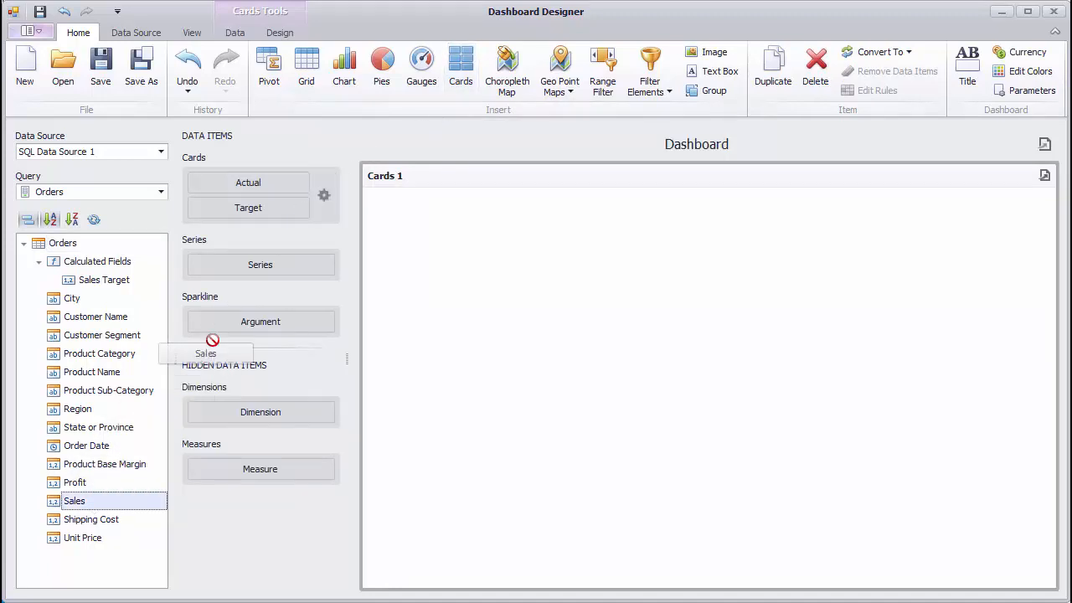
left_click_drag(74, 500, 248, 182)
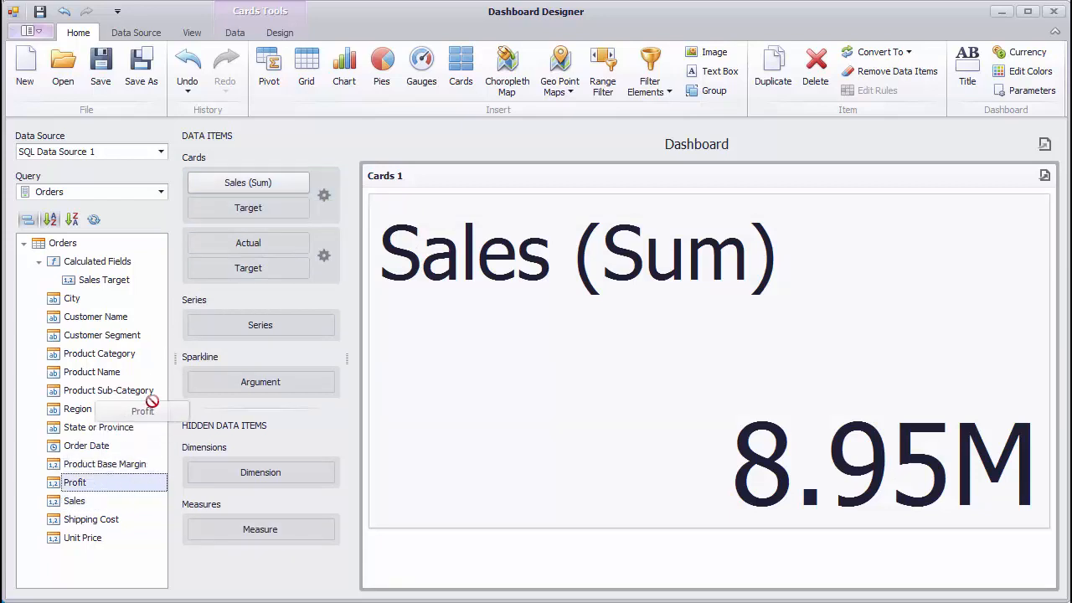
left_click_drag(74, 481, 241, 243)
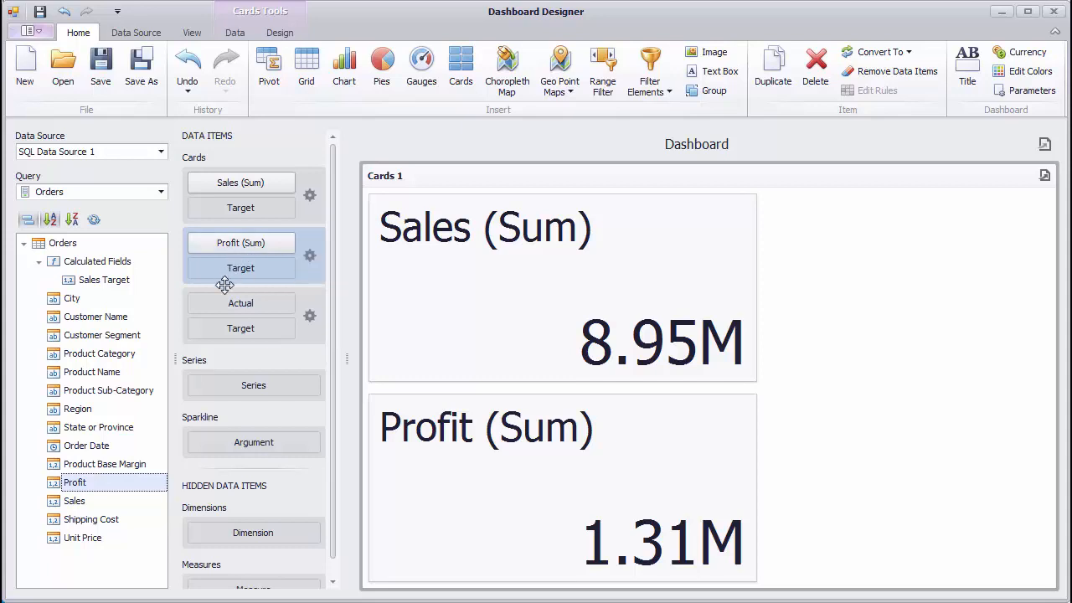
Step: Add Product Sub-Category to Series and toggle cards from Profit back to Sales values
left_click_drag(109, 391, 253, 385)
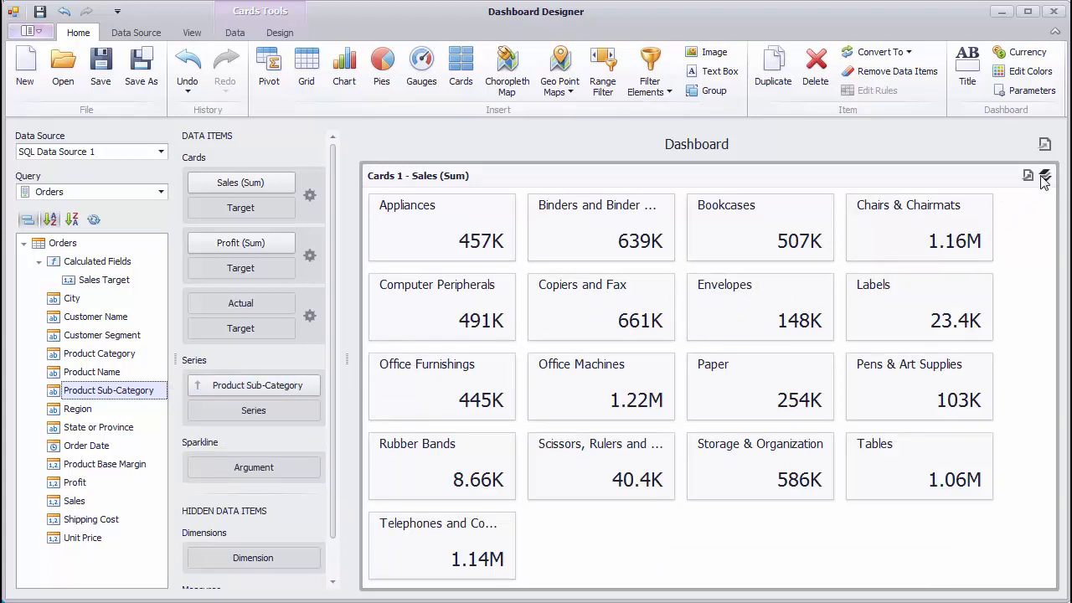
left_click(1044, 176)
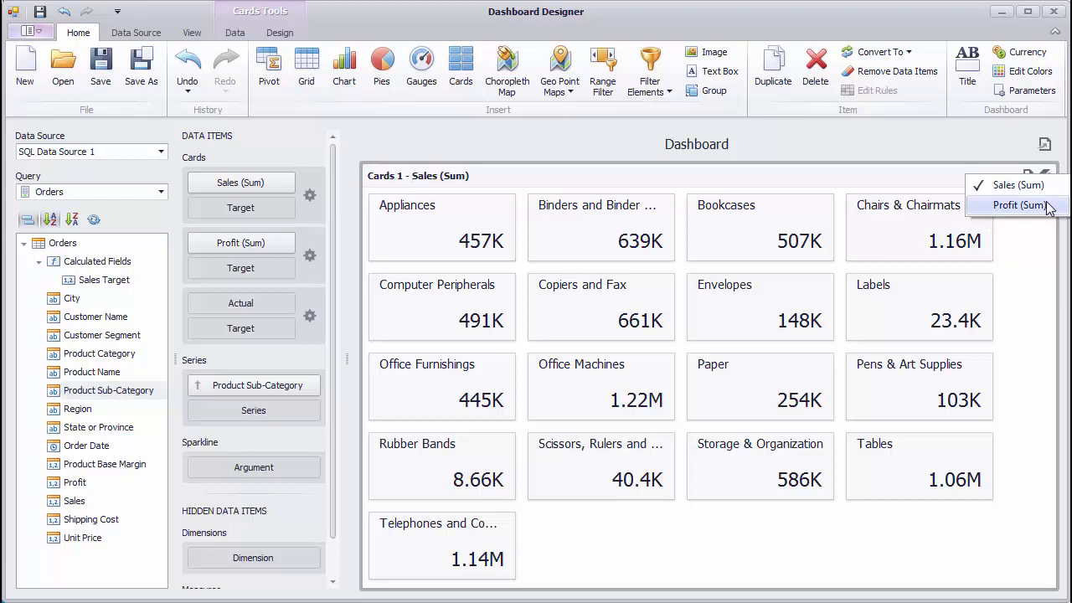
left_click(1019, 206)
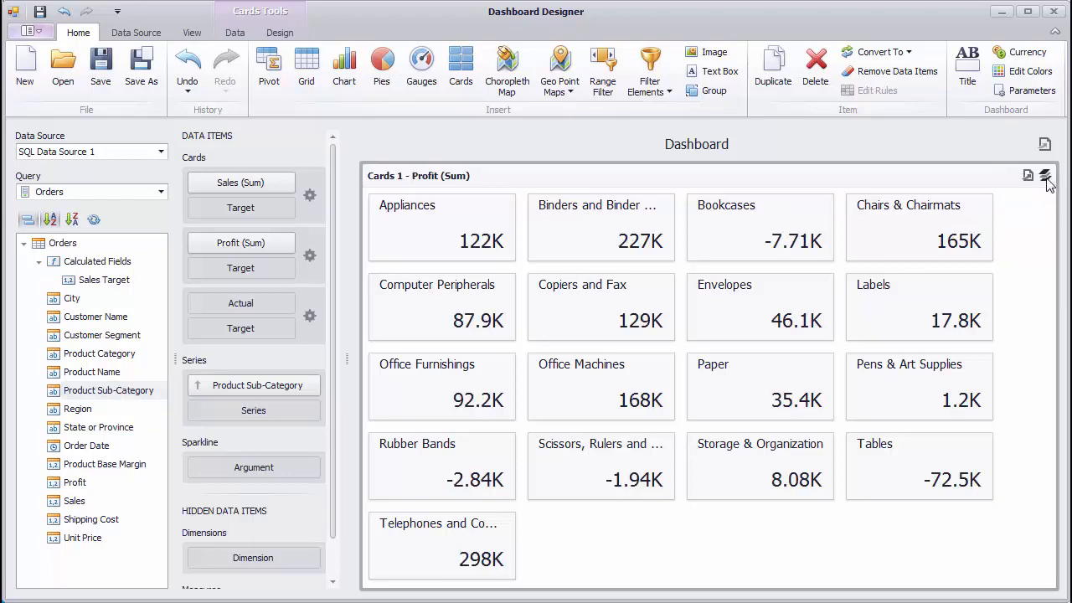
left_click(1044, 176)
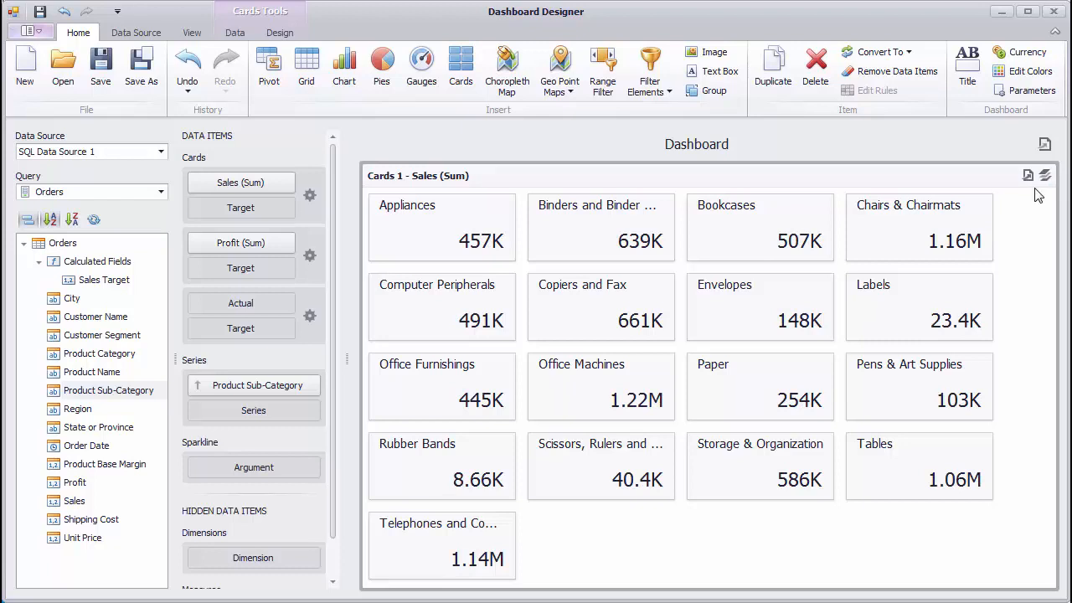
mouse_move(612, 207)
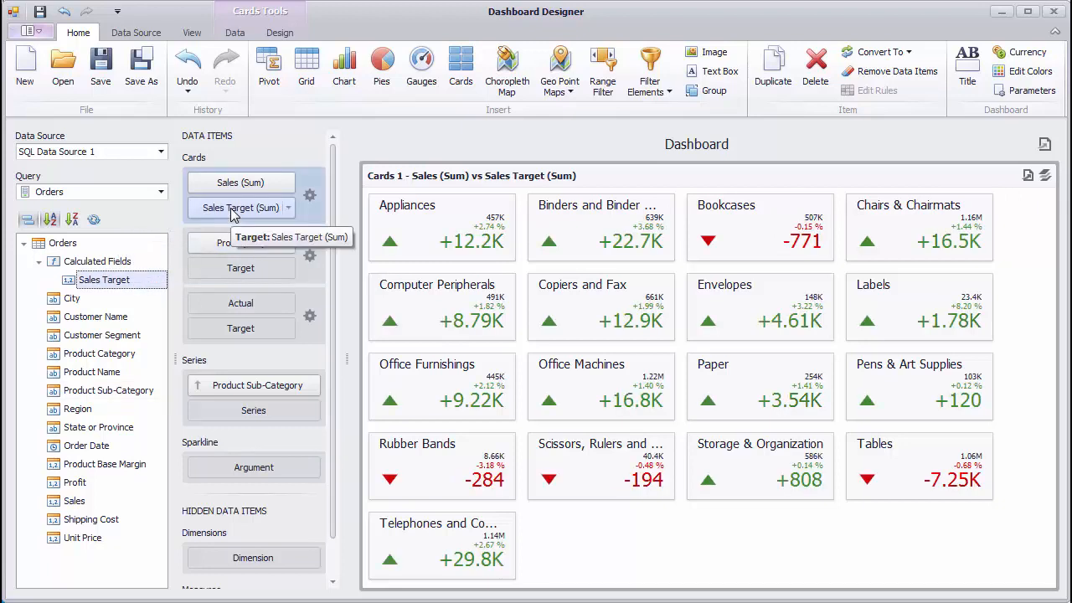
mouse_move(275, 211)
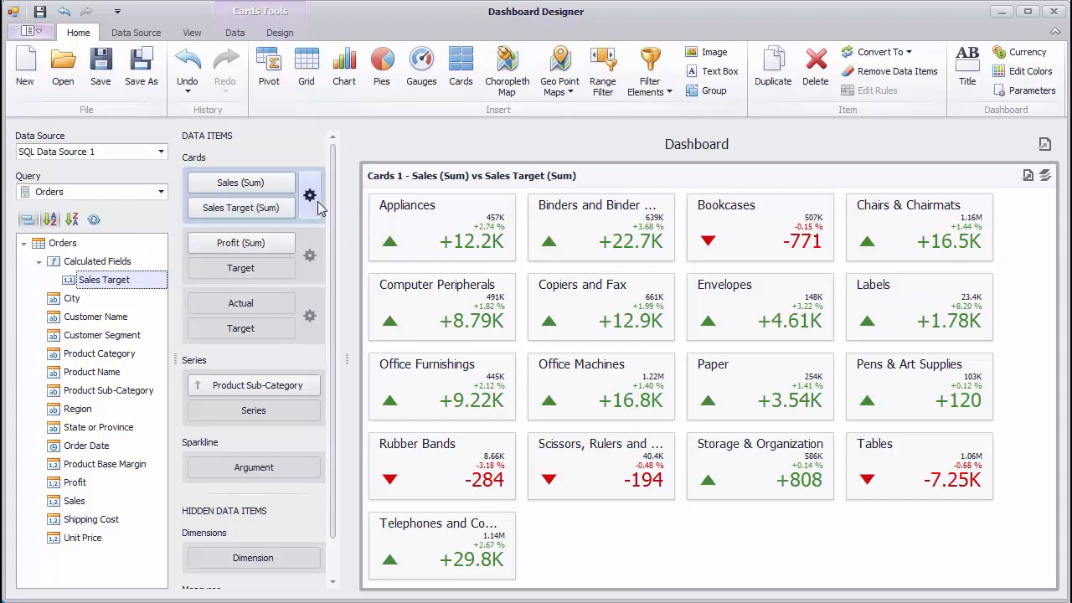
Step: Set Card Settings to Percent variation against Sales Target with a neutral threshold
left_click(309, 195)
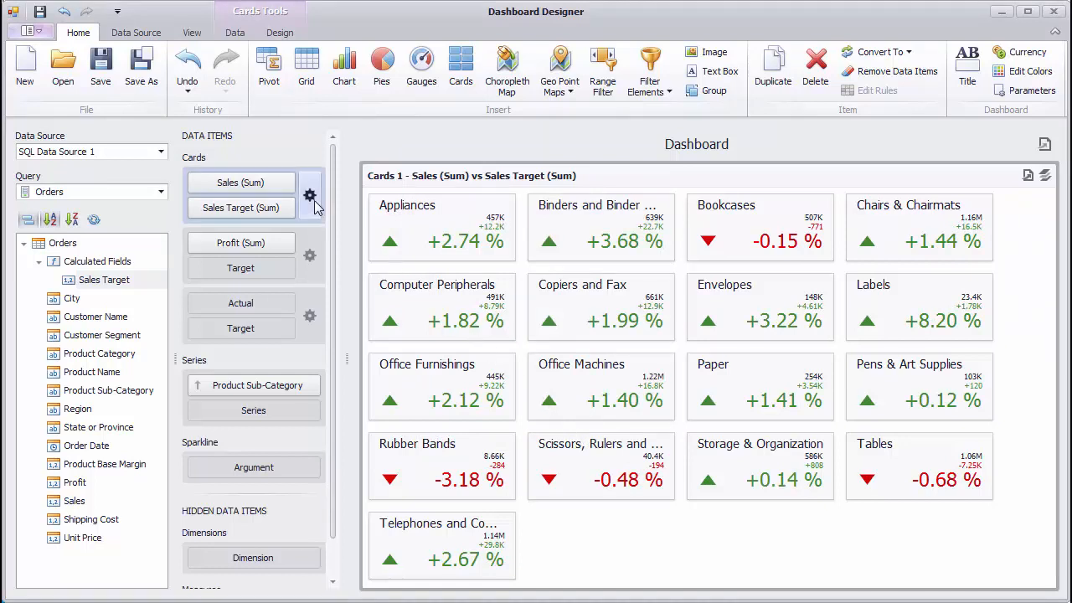
left_click(310, 194)
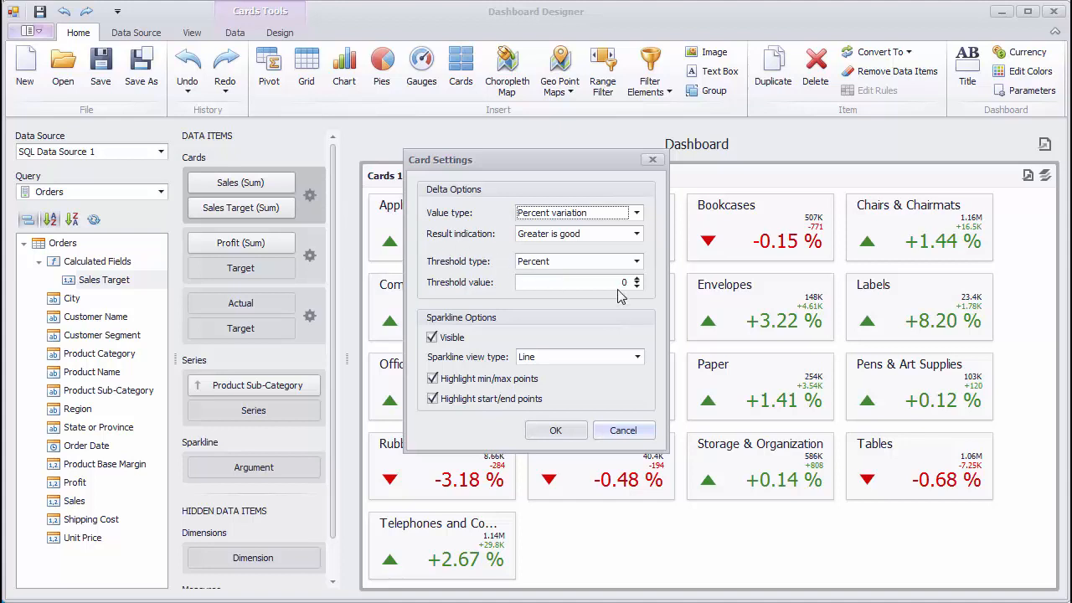
left_click(578, 283)
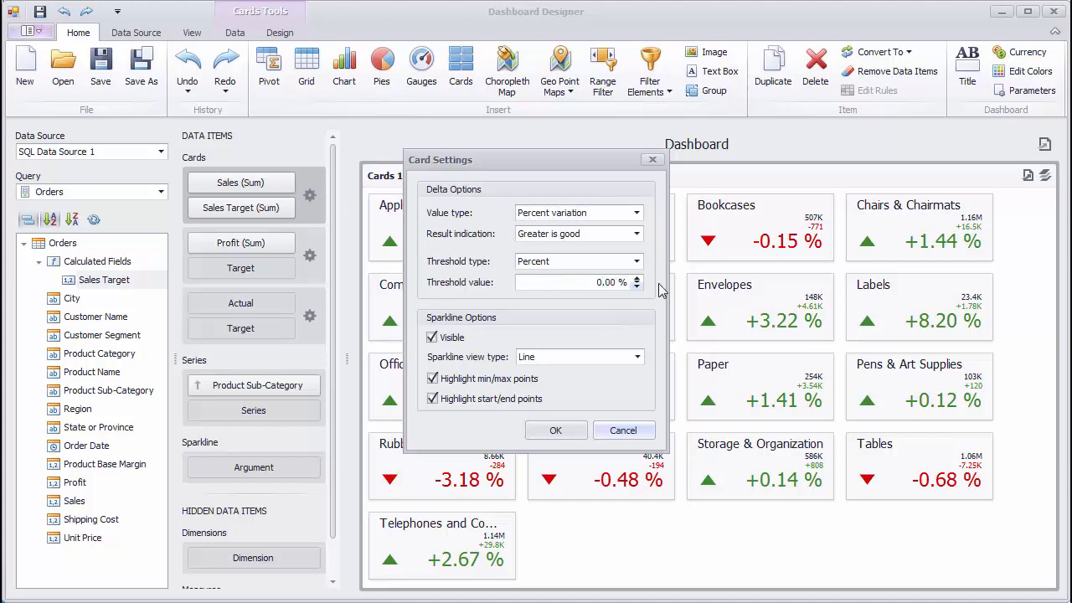
left_click(556, 430)
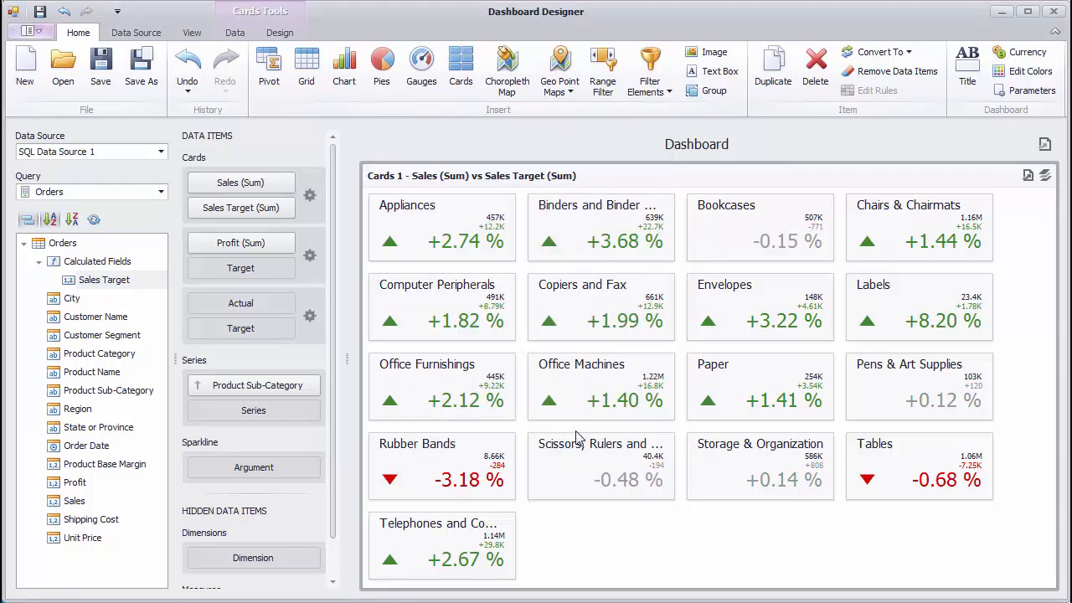
mouse_move(632, 490)
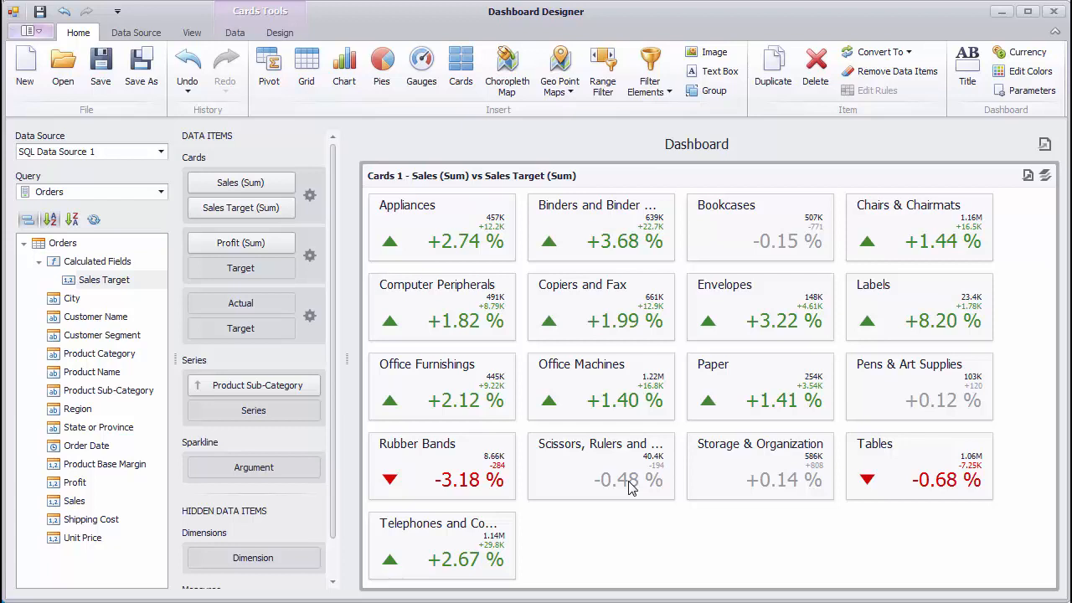
mouse_move(282, 409)
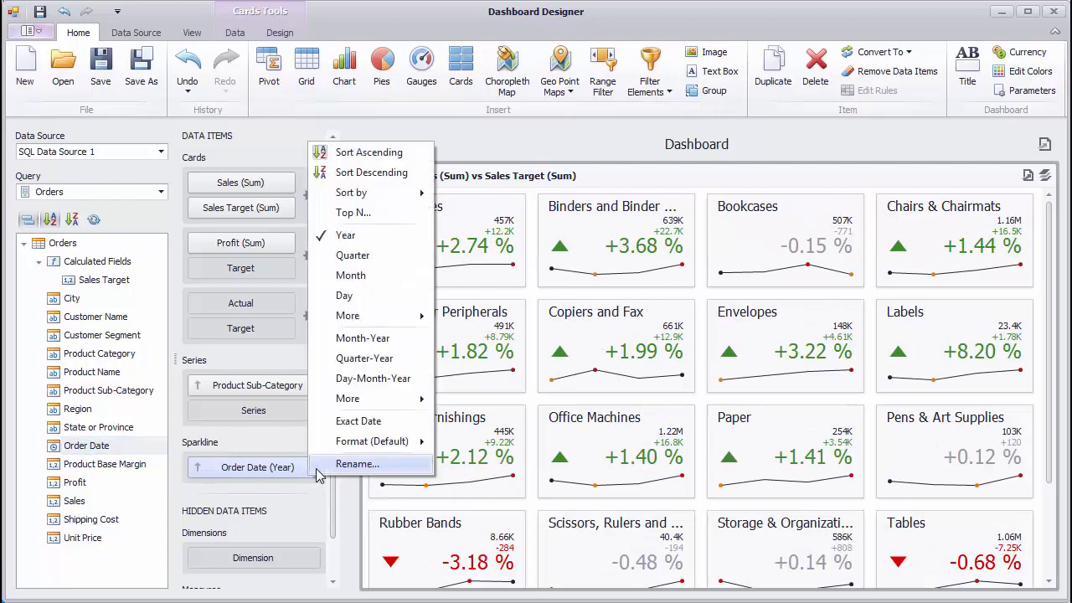
Step: Group Order Date sparklines by Quarter-Year and apply threshold 0.5 with Area view type
left_click(364, 358)
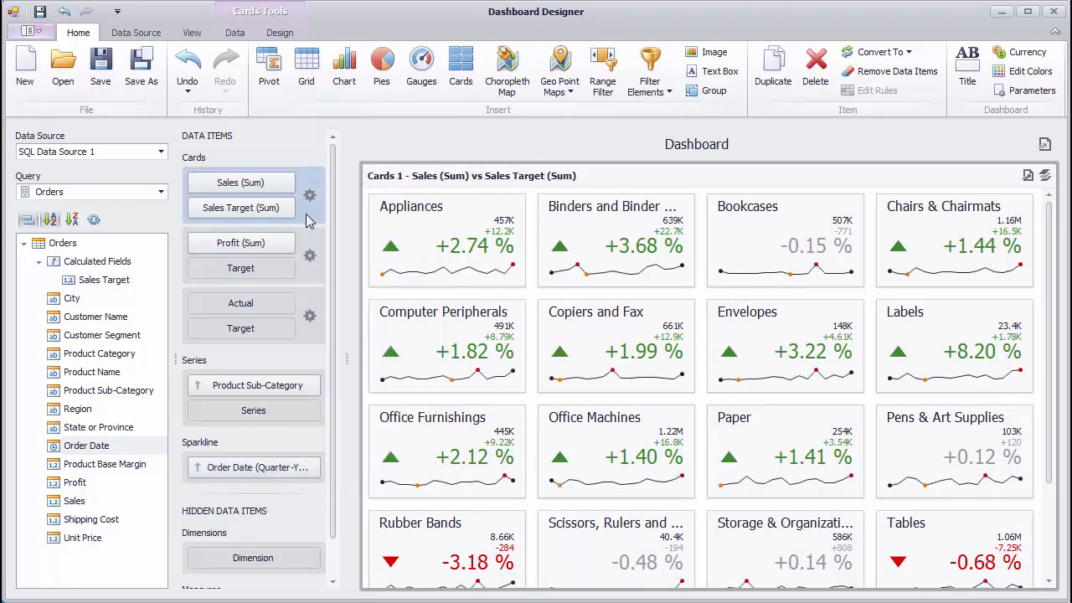
left_click(310, 194)
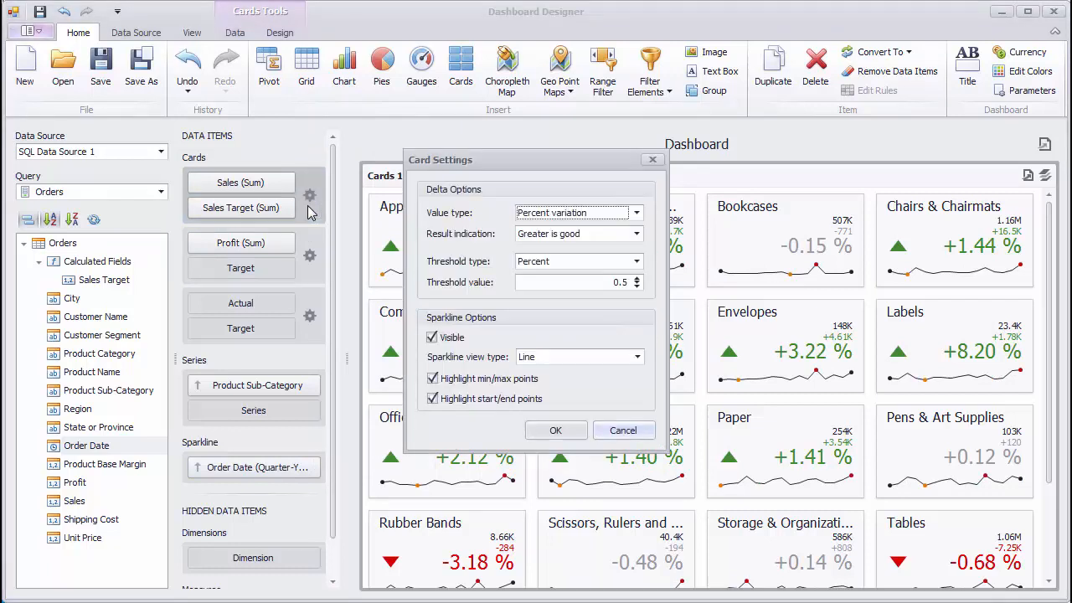
mouse_move(551, 360)
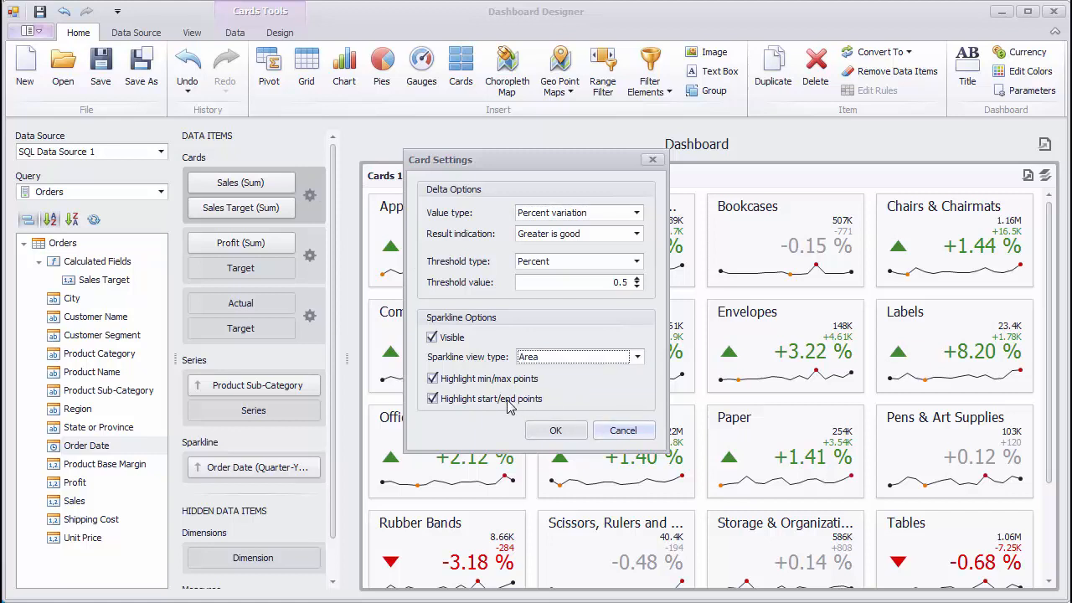
left_click(555, 430)
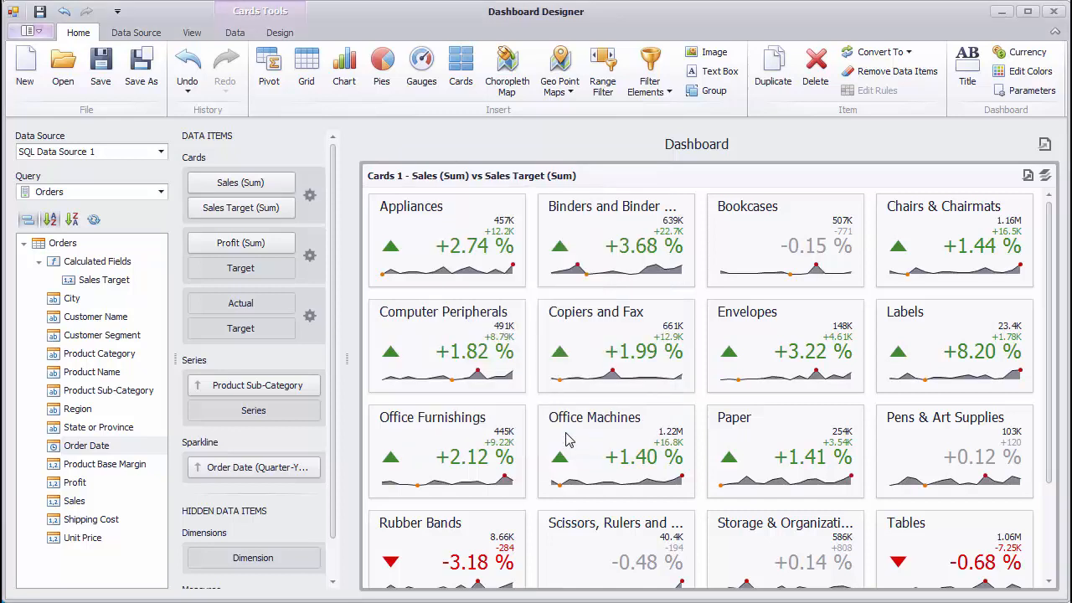
mouse_move(616, 377)
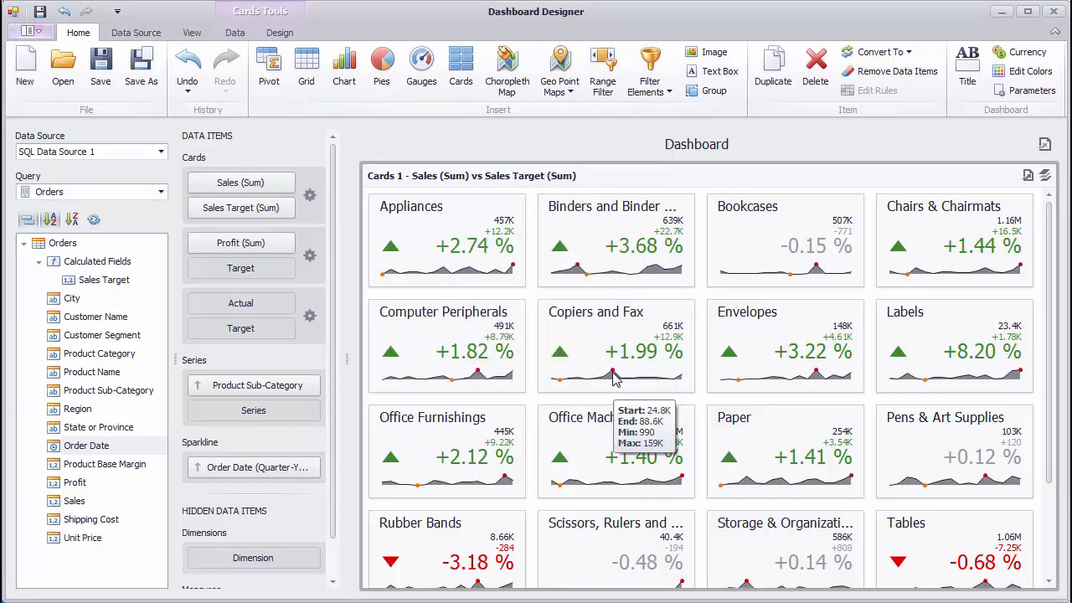
mouse_move(610, 400)
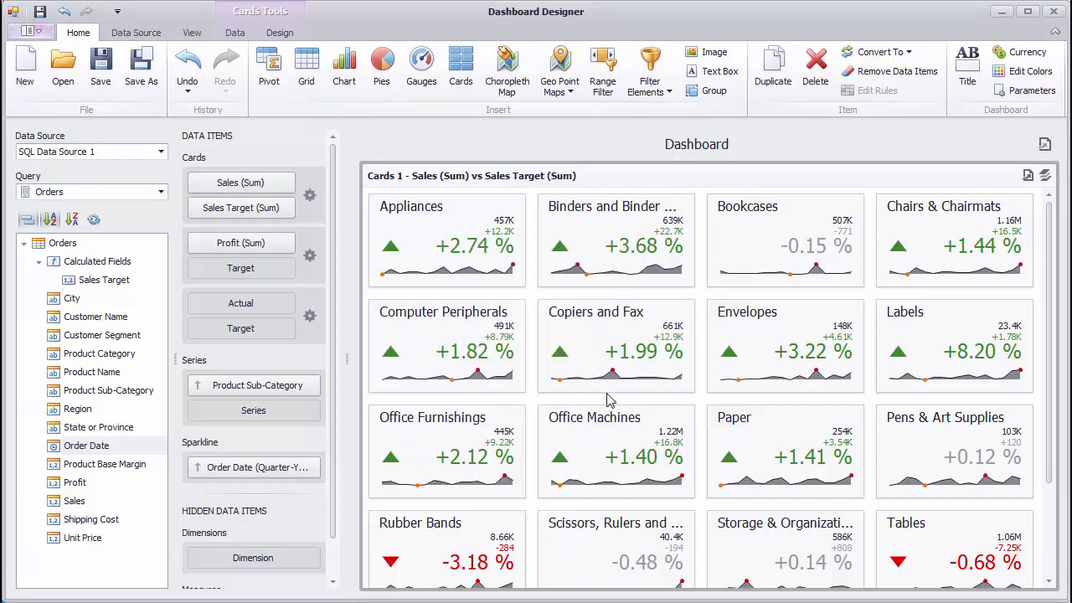
Step: Use Edit Names to set 'Sales by Sub-Category', 'Sales vs Target' and 'Profit'
right_click(609, 399)
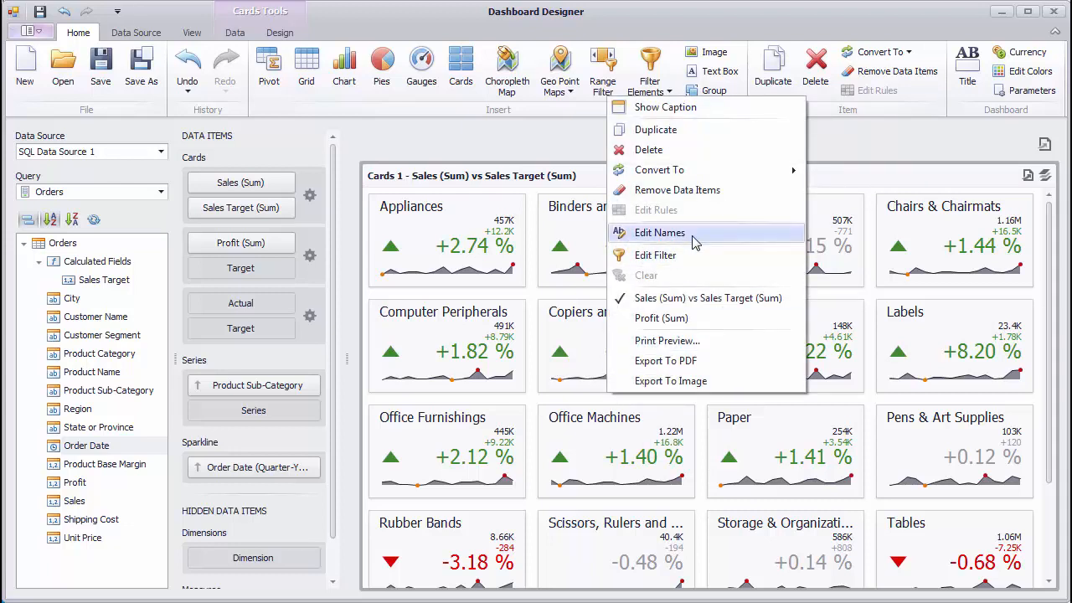
left_click(660, 233)
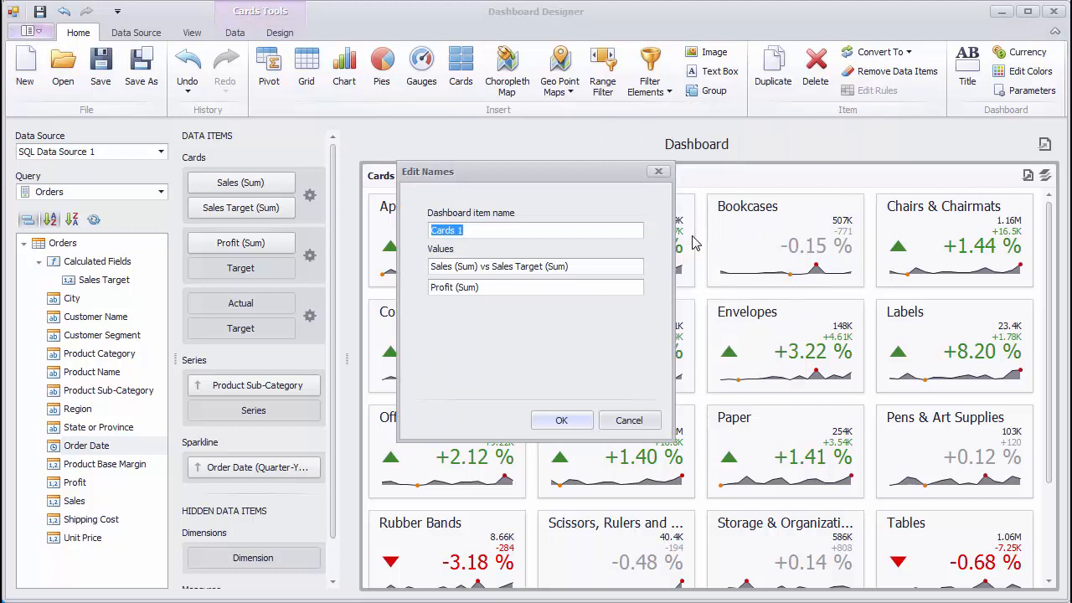
type("Sales by Sub-Category")
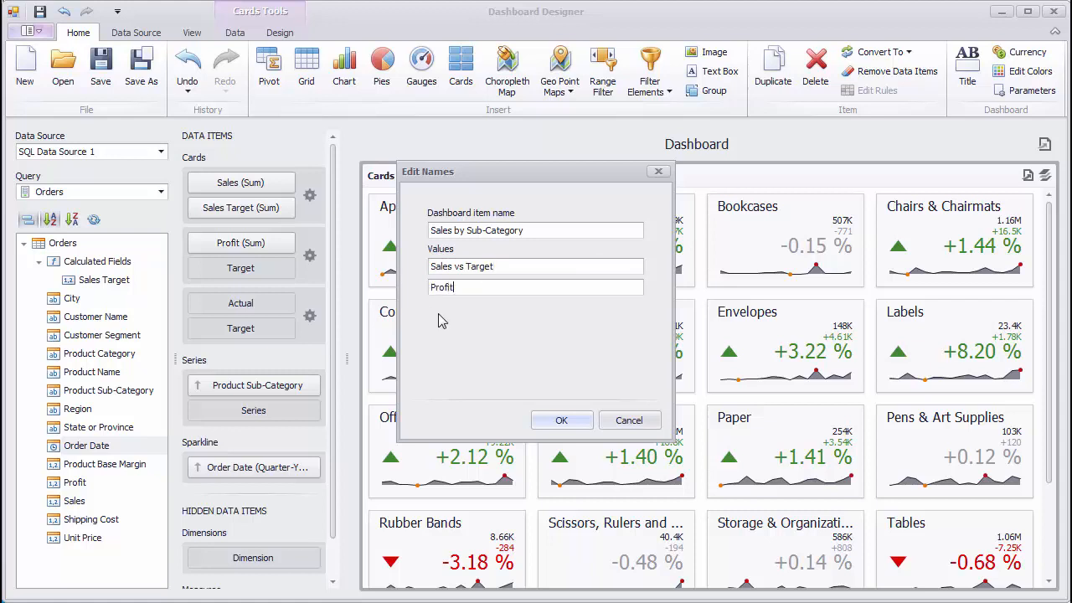
left_click(562, 420)
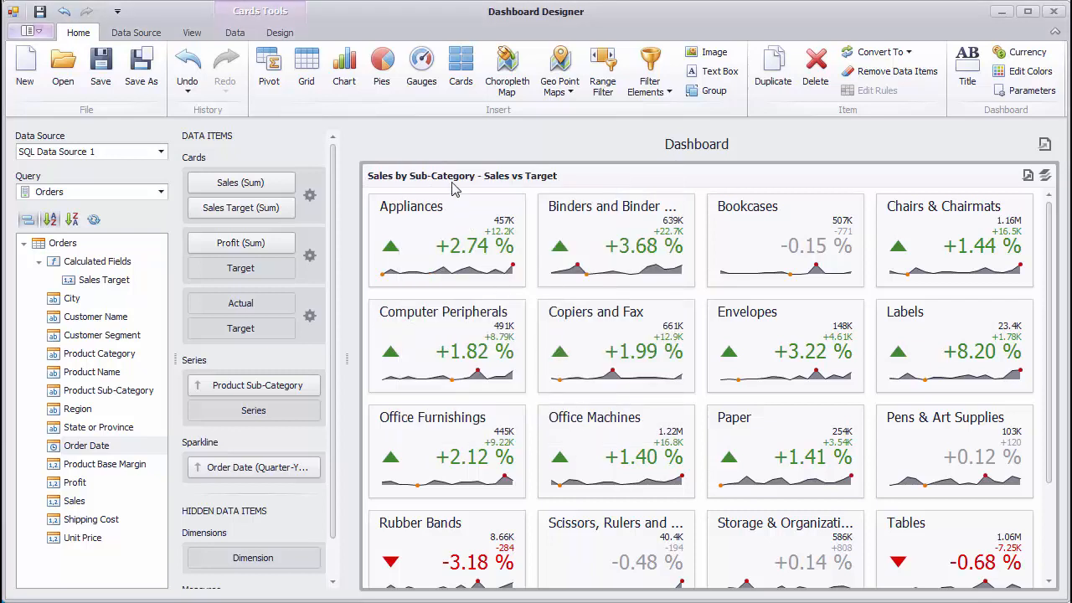
Step: Keep Sales vs Target shown and sort sub-categories descending, led by Office Machines (1.22M)
left_click(1044, 175)
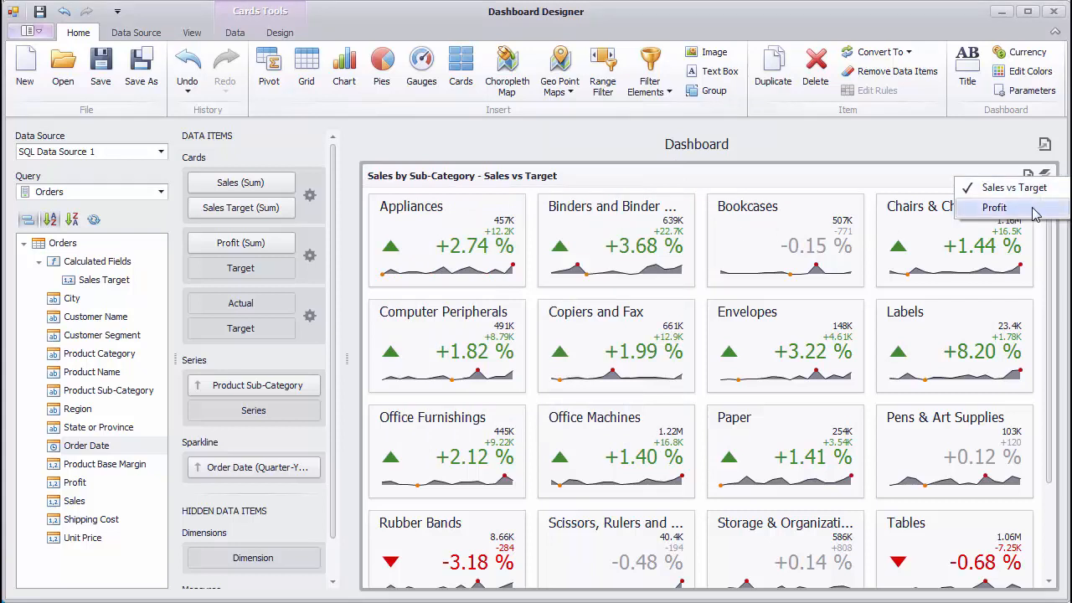
left_click(994, 207)
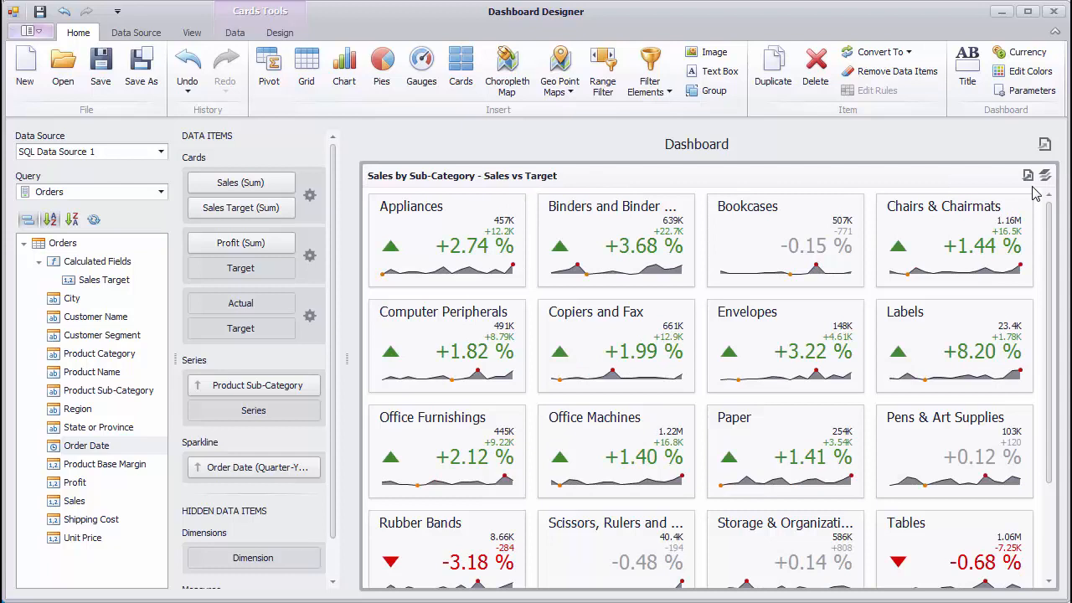
mouse_move(583, 265)
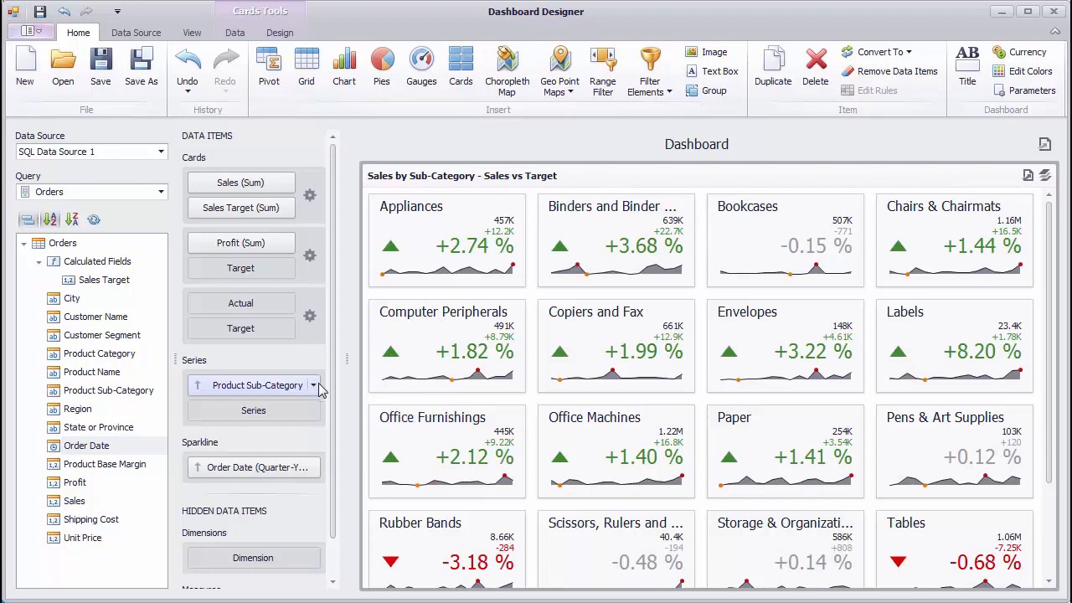
left_click(315, 384)
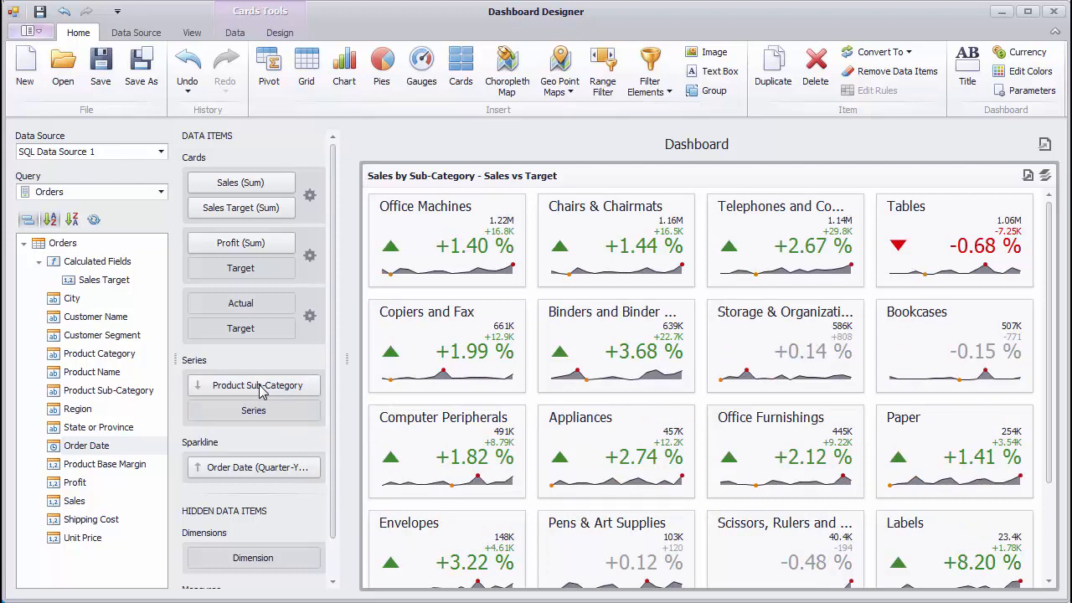
mouse_move(576, 308)
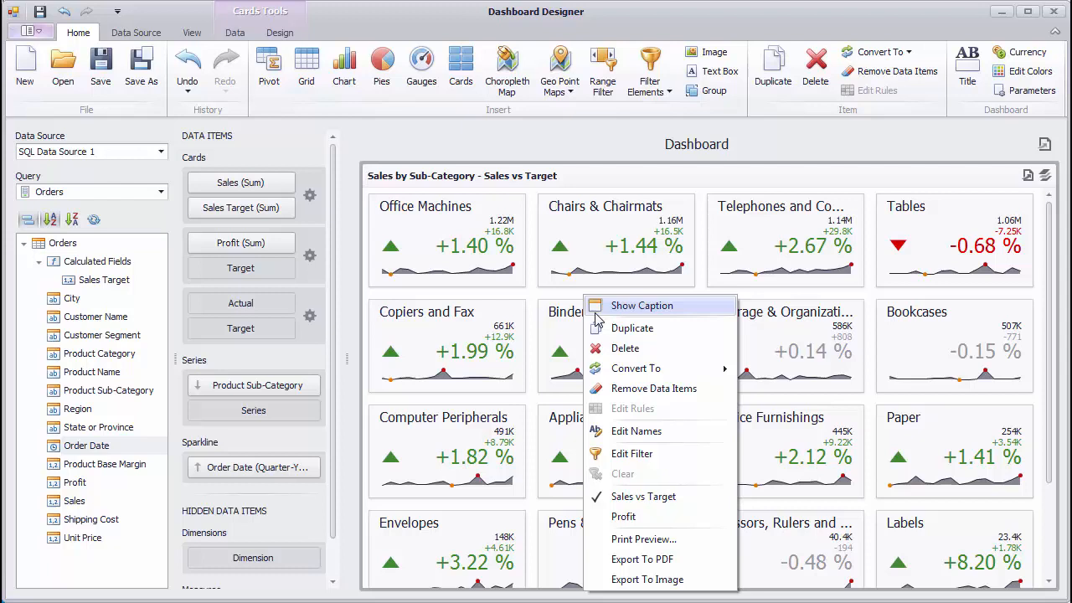
left_click(633, 453)
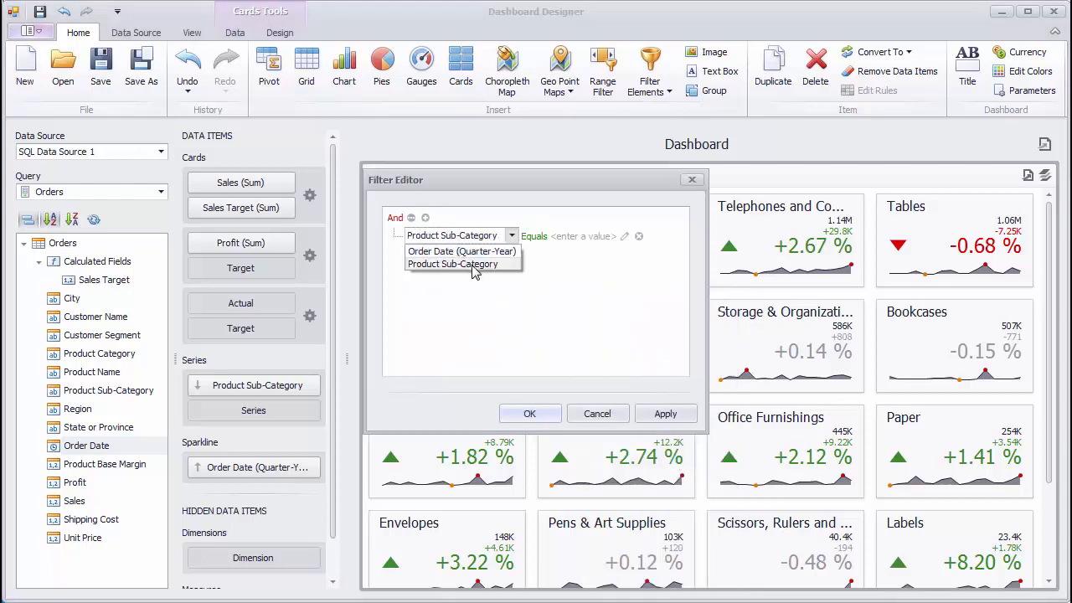
left_click(627, 236)
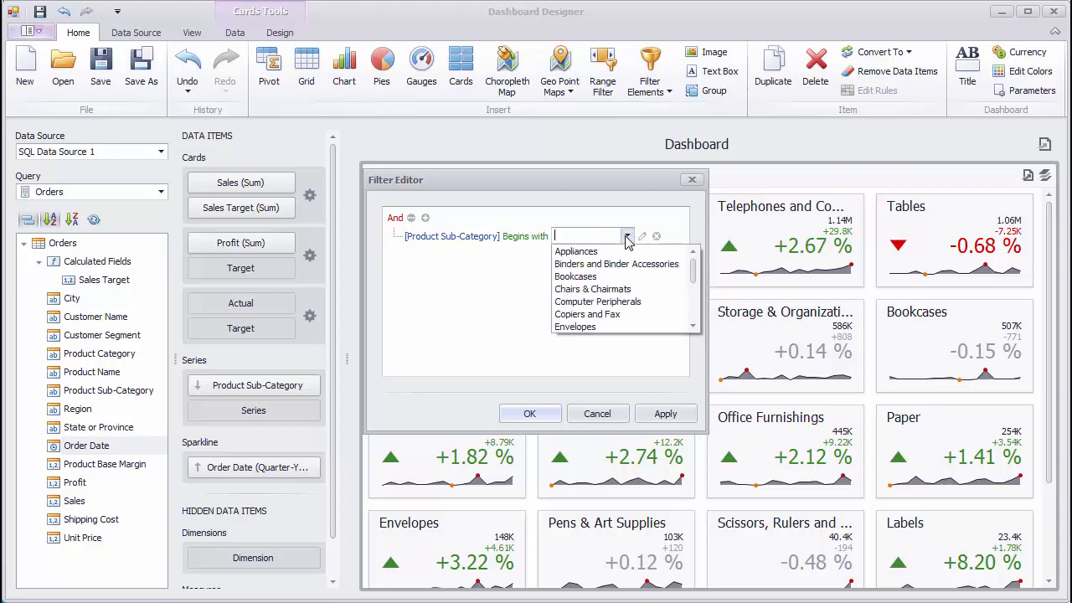
type("Office Furnishings")
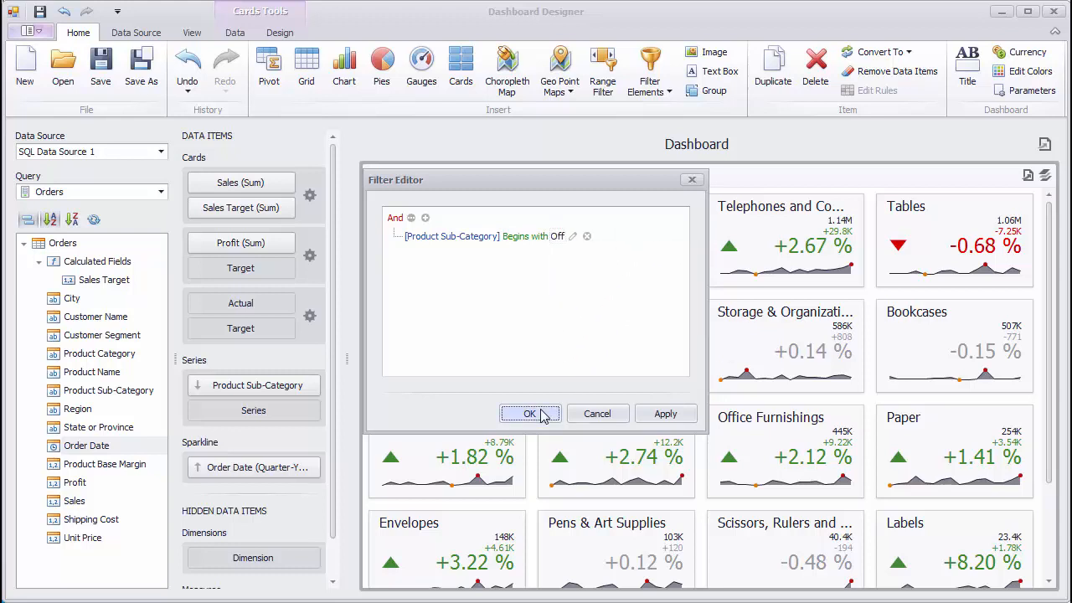
left_click(529, 414)
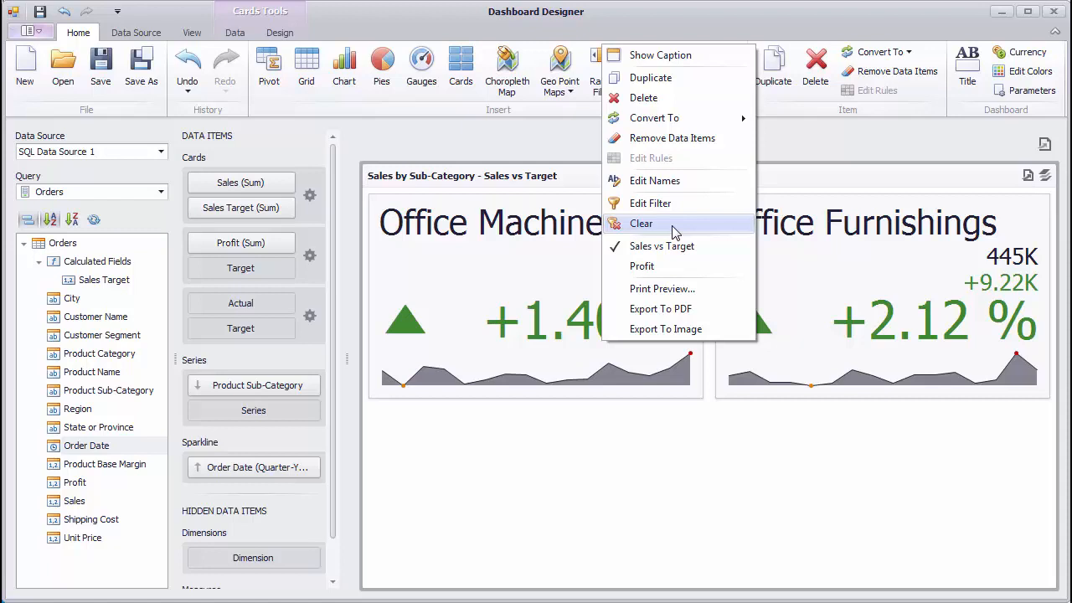
left_click(641, 223)
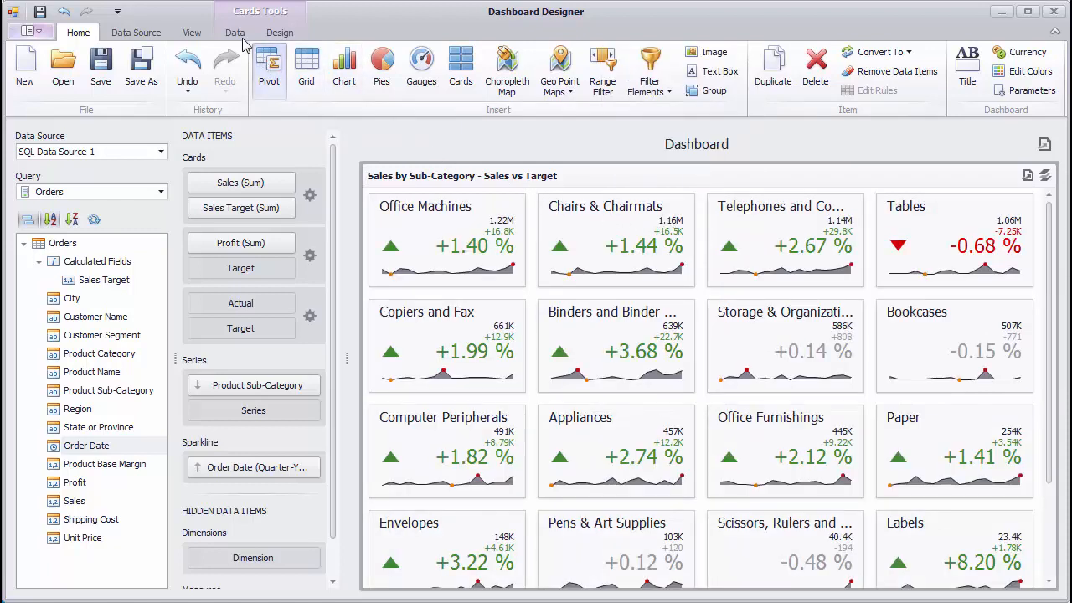
Step: Enable Drill Down and drill into the Copiers and Fax product cards
left_click(235, 32)
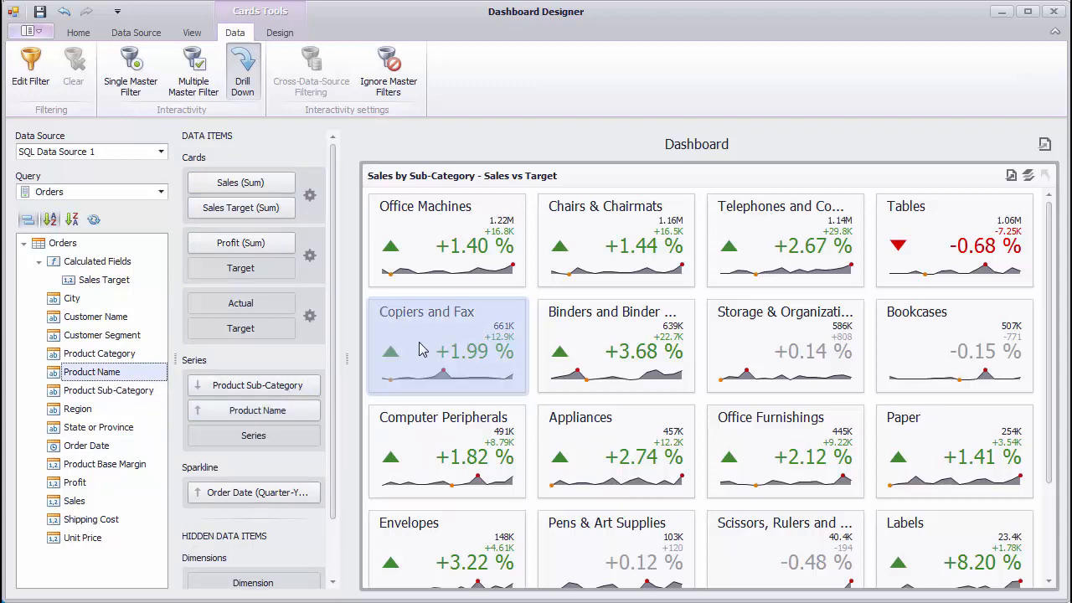
double_click(426, 351)
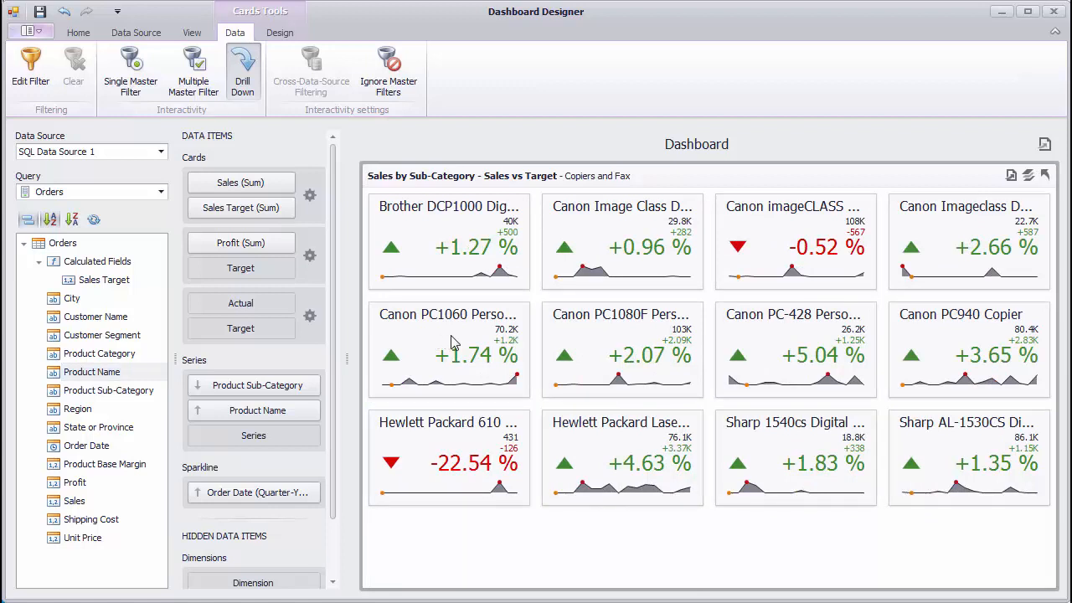
mouse_move(1045, 176)
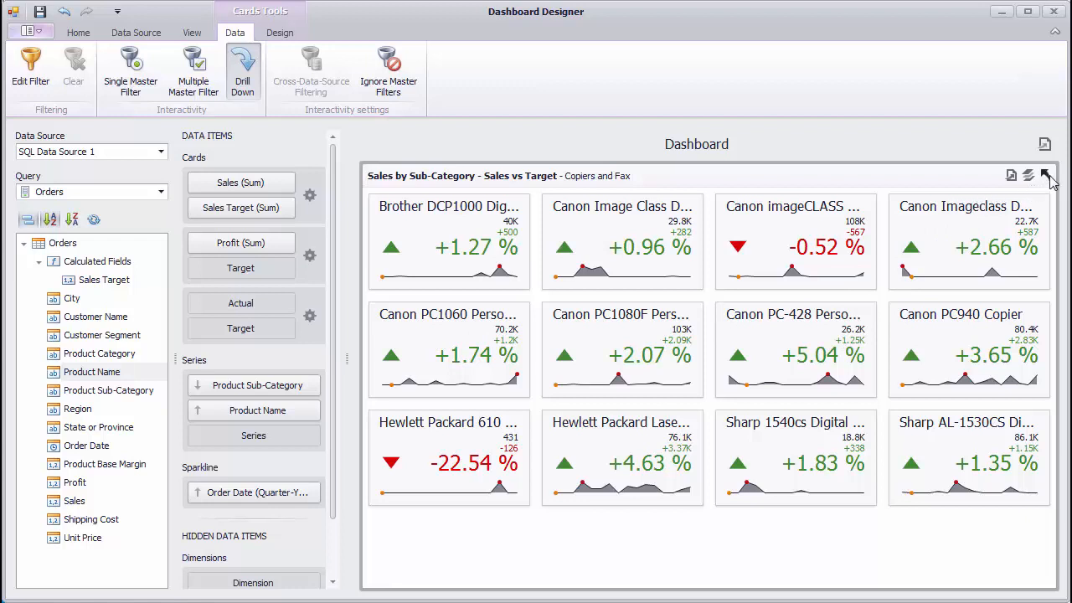
mouse_move(1046, 176)
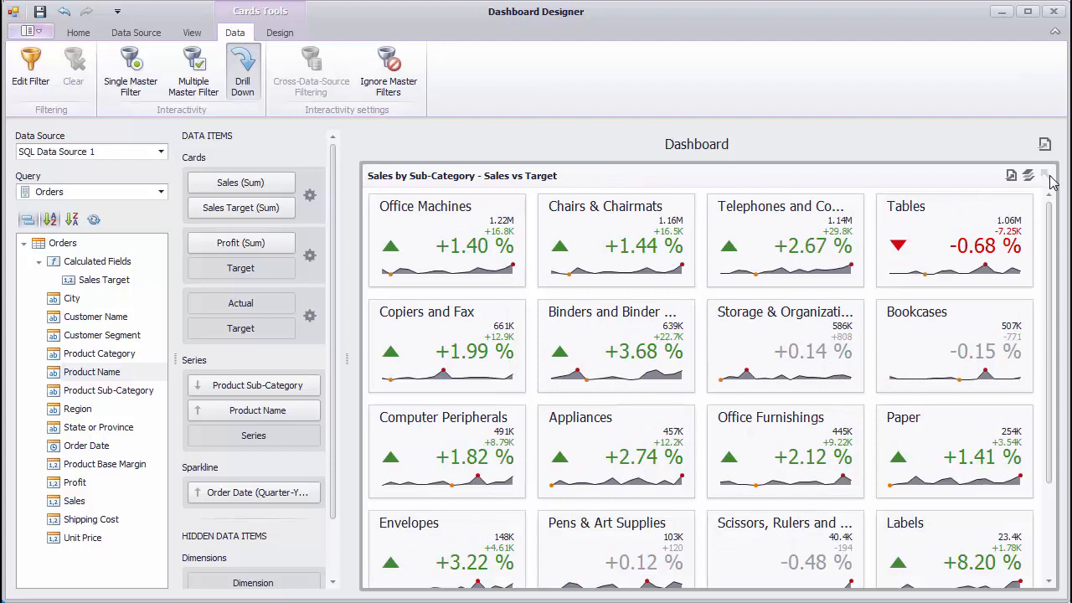
mouse_move(717, 119)
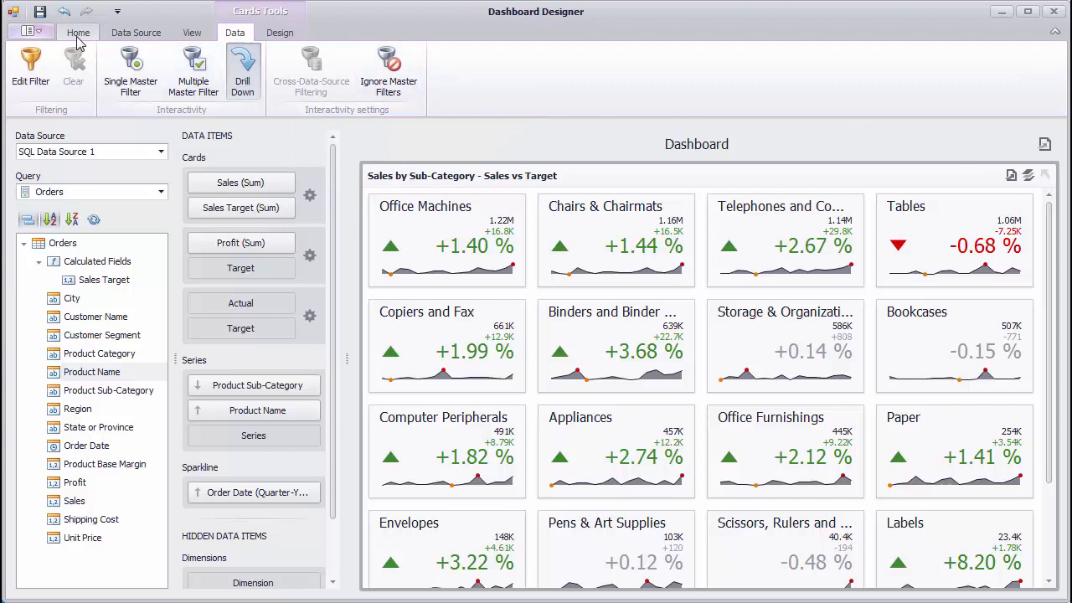
Step: Insert a Chart with Sales in Values and Customer Segment in Arguments
left_click(78, 32)
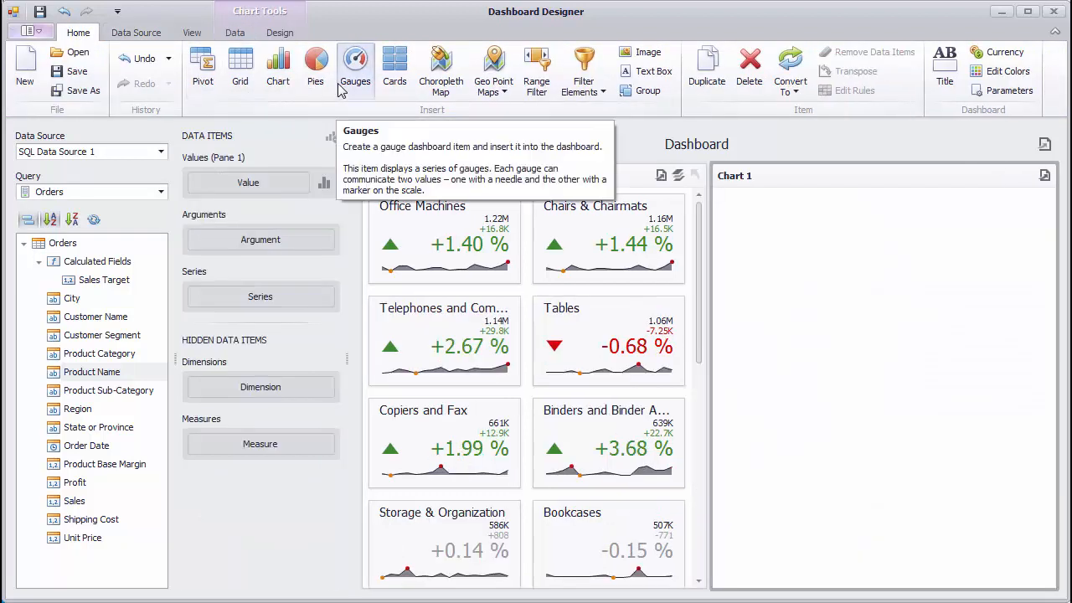
mouse_move(91, 493)
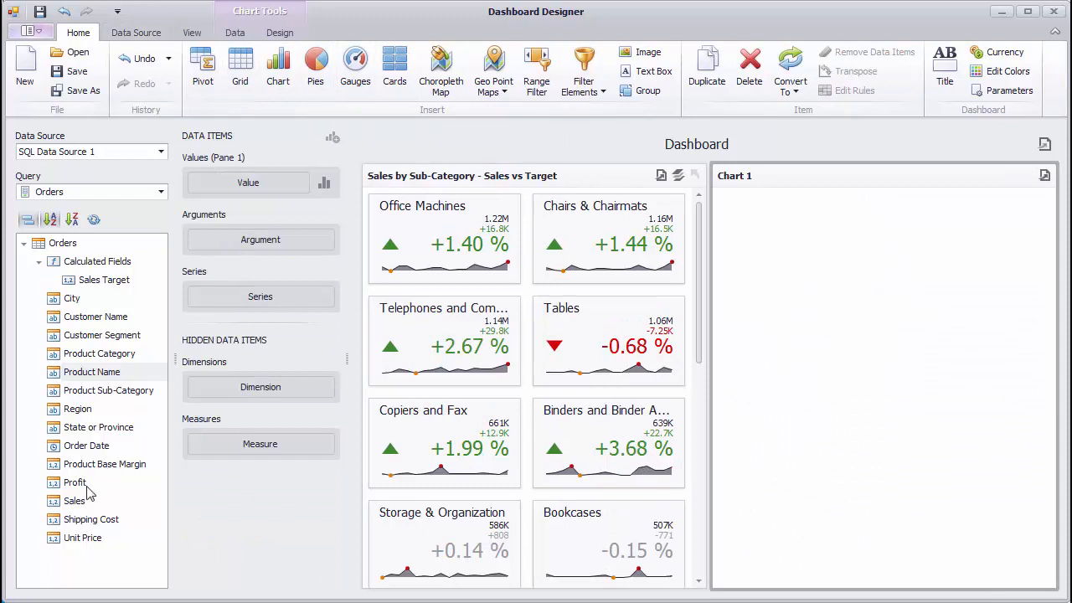
left_click_drag(73, 500, 248, 183)
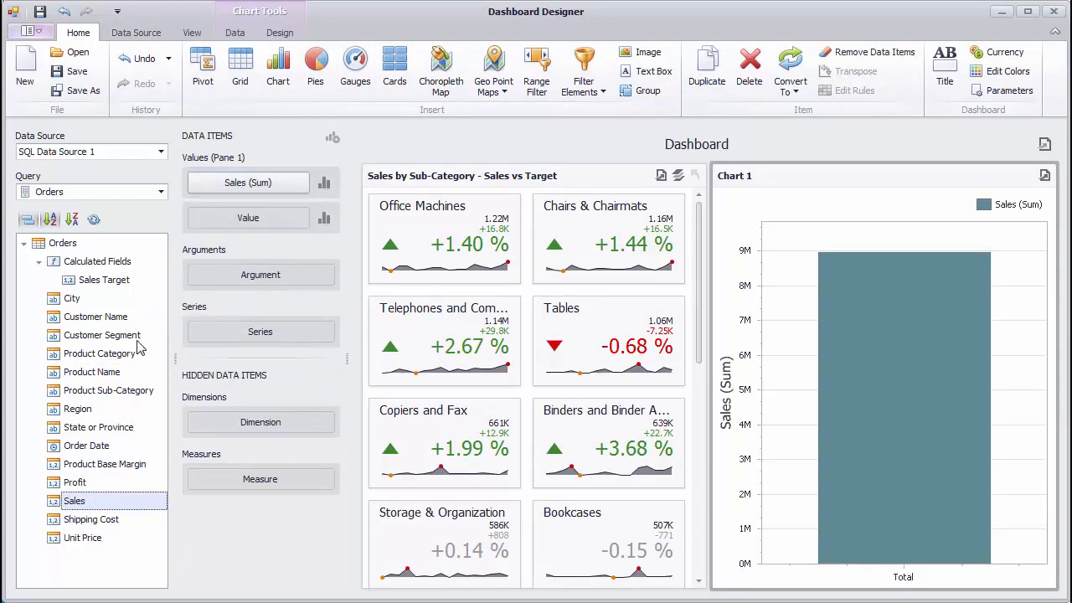
left_click_drag(101, 335, 260, 275)
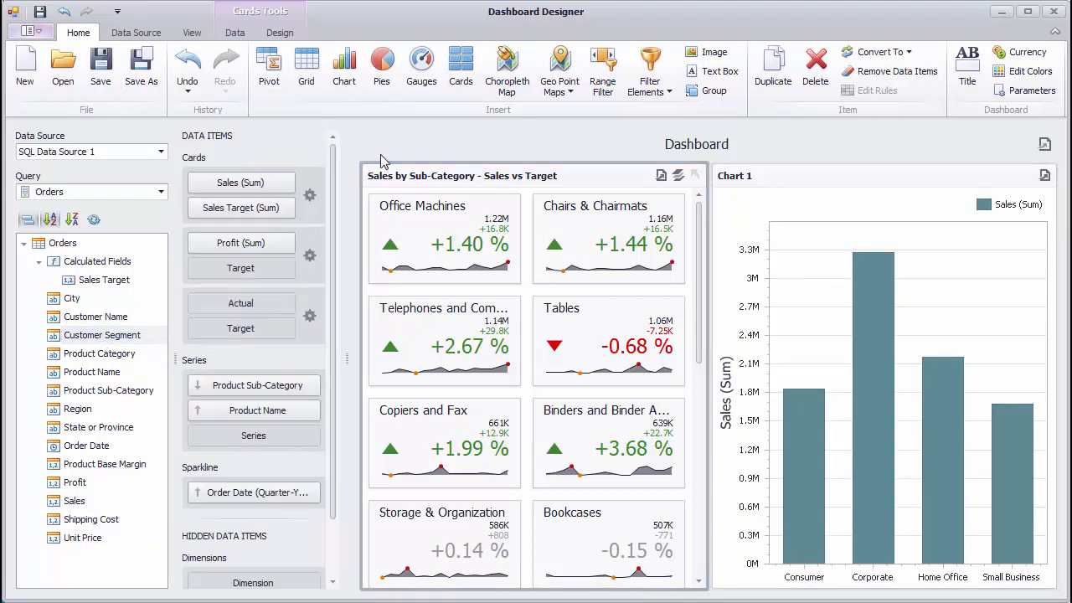
Step: Enable Multiple Master Filter and select Tables, then three Copiers and Fax products
left_click(235, 31)
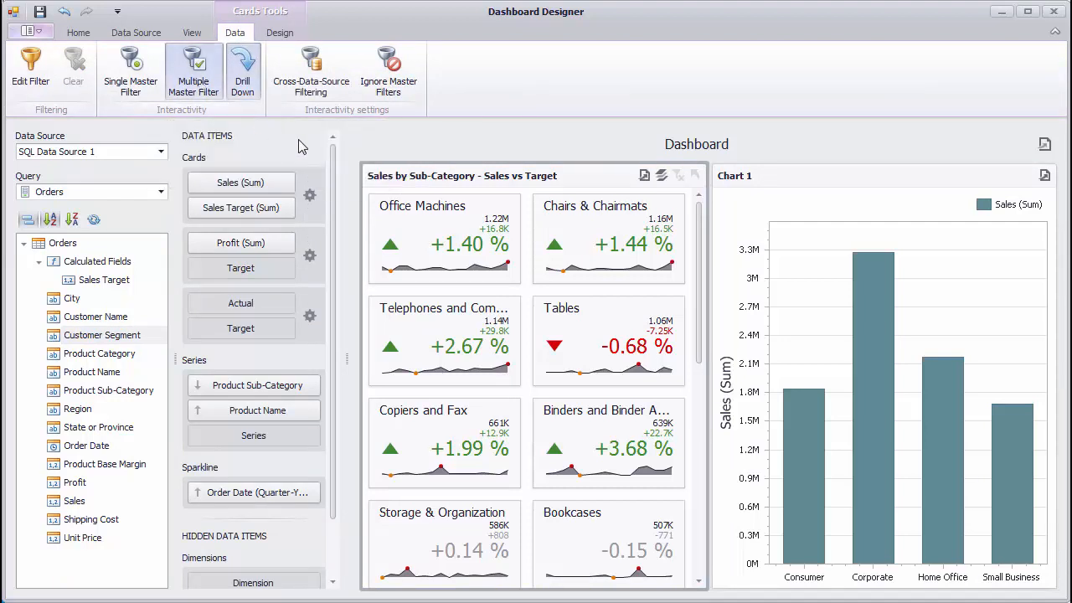
left_click(444, 239)
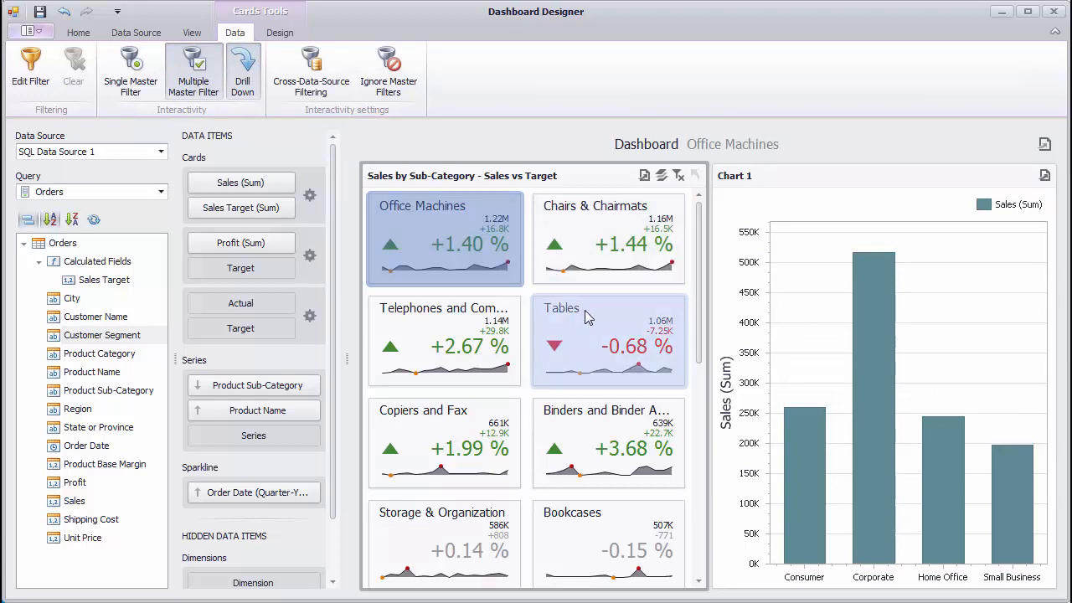
left_click(608, 341)
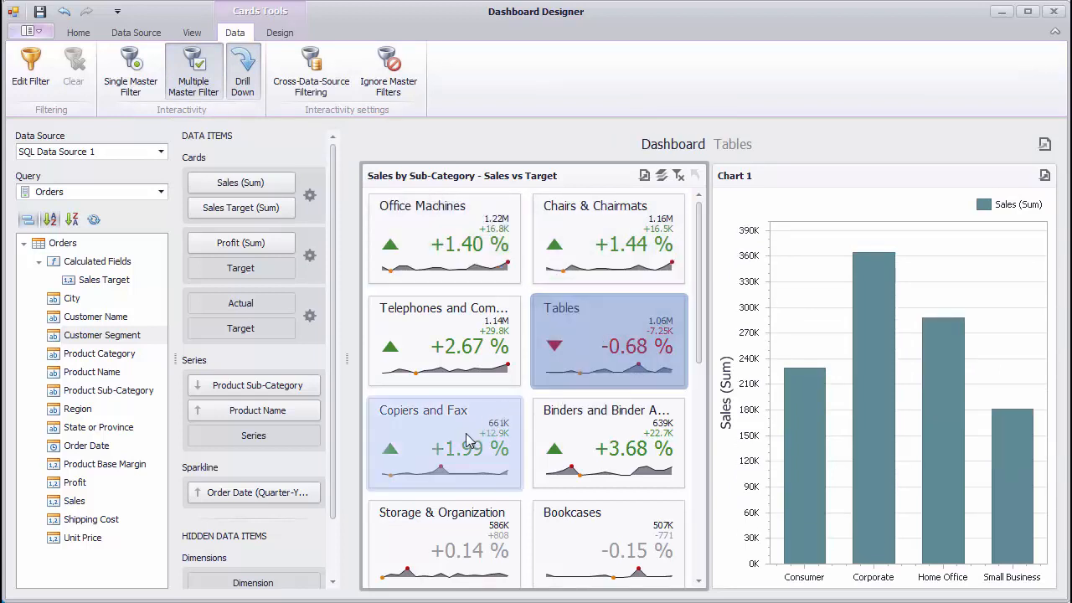
left_click(444, 442)
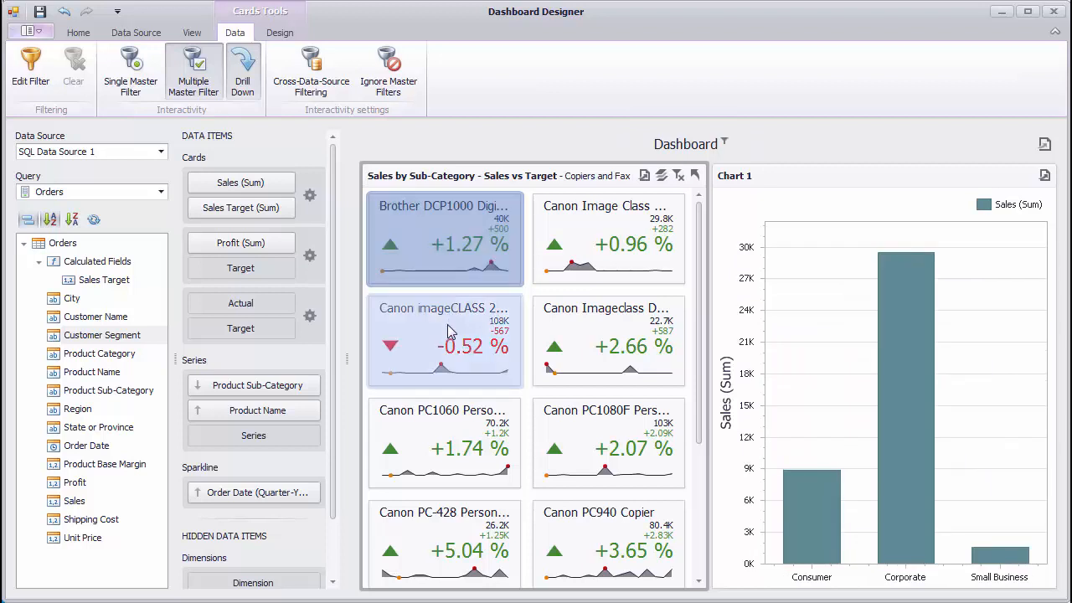
left_click(608, 341)
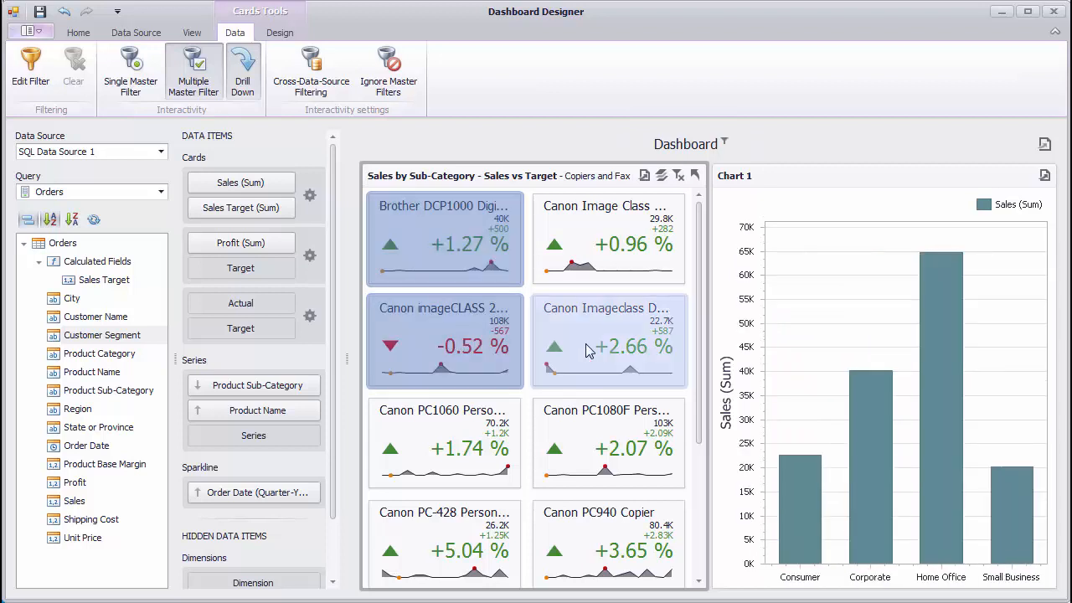
left_click(608, 342)
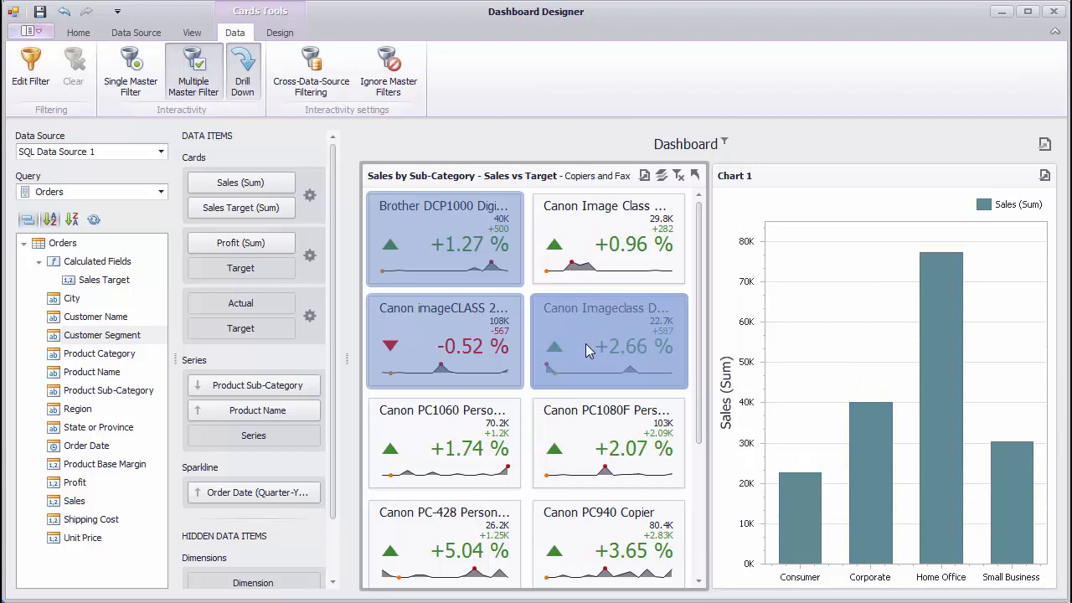
mouse_move(609, 343)
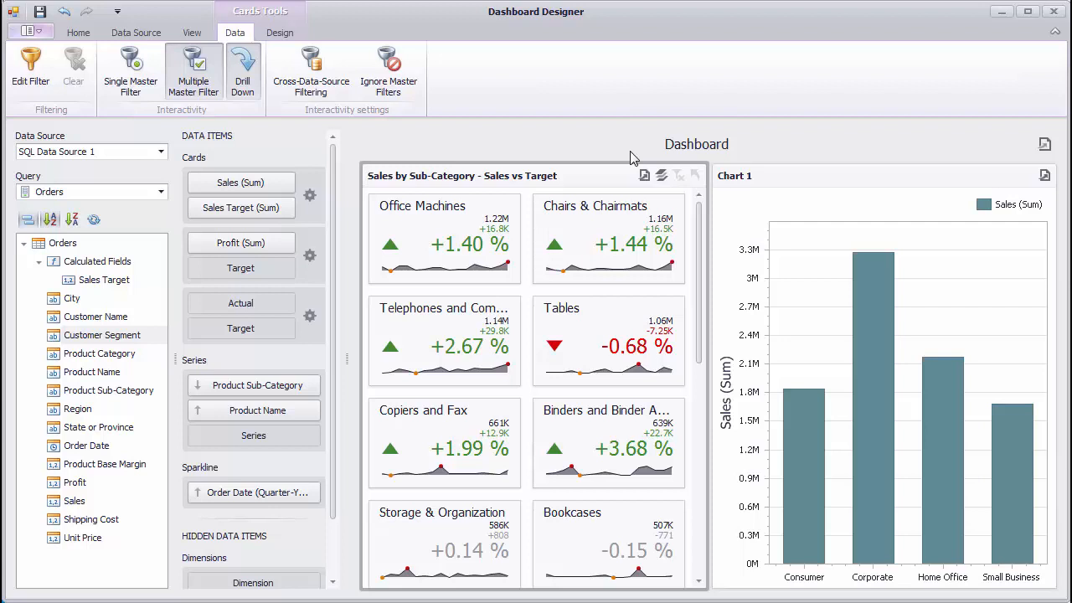
mouse_move(389, 71)
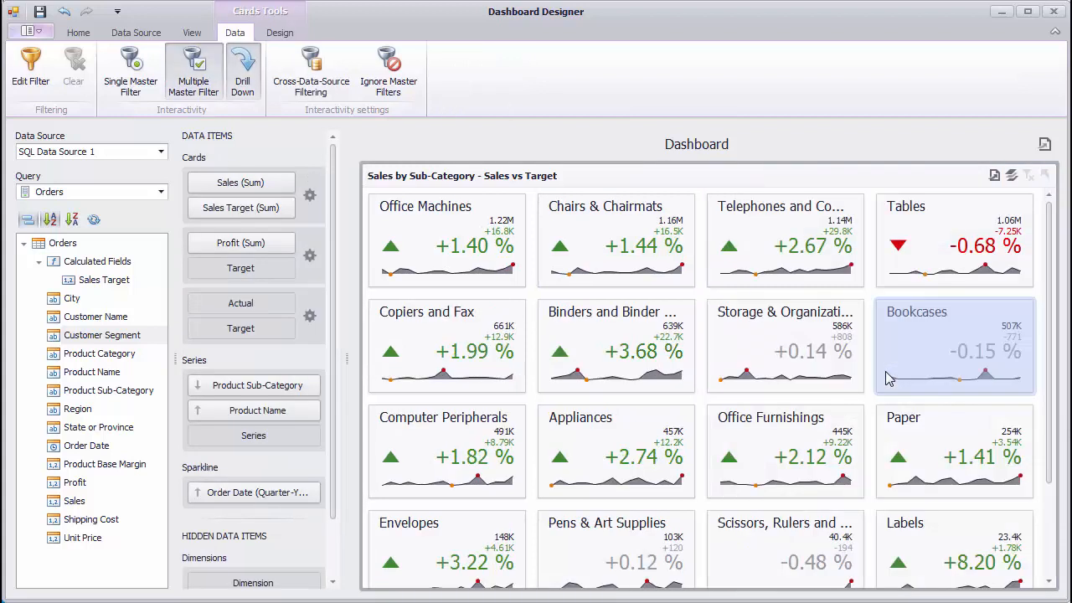
mouse_move(615, 346)
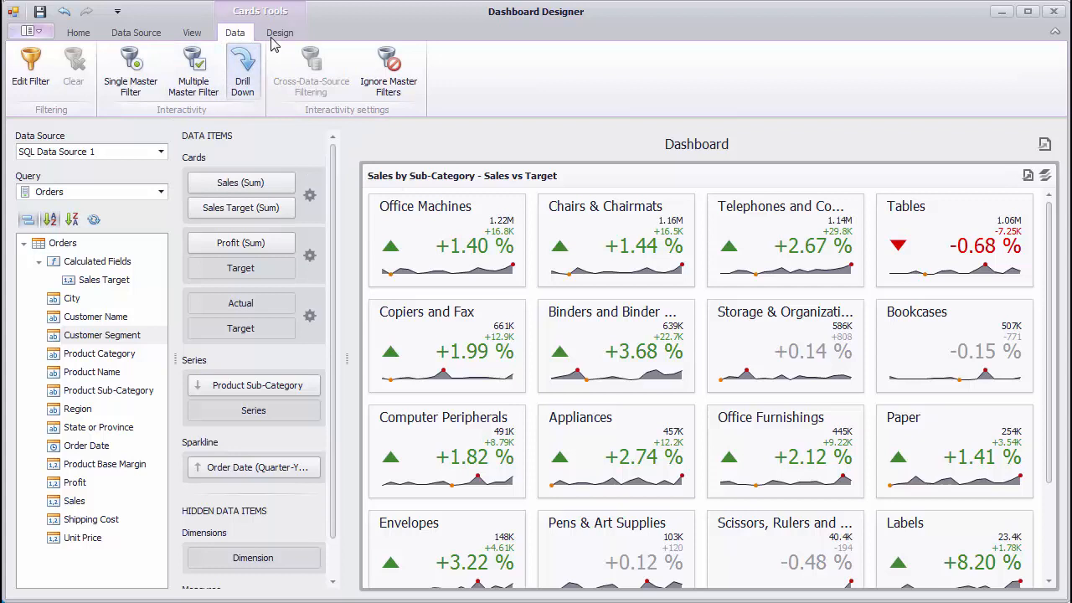
Step: Arrange the cards in three columns, then switch to three rows
left_click(280, 33)
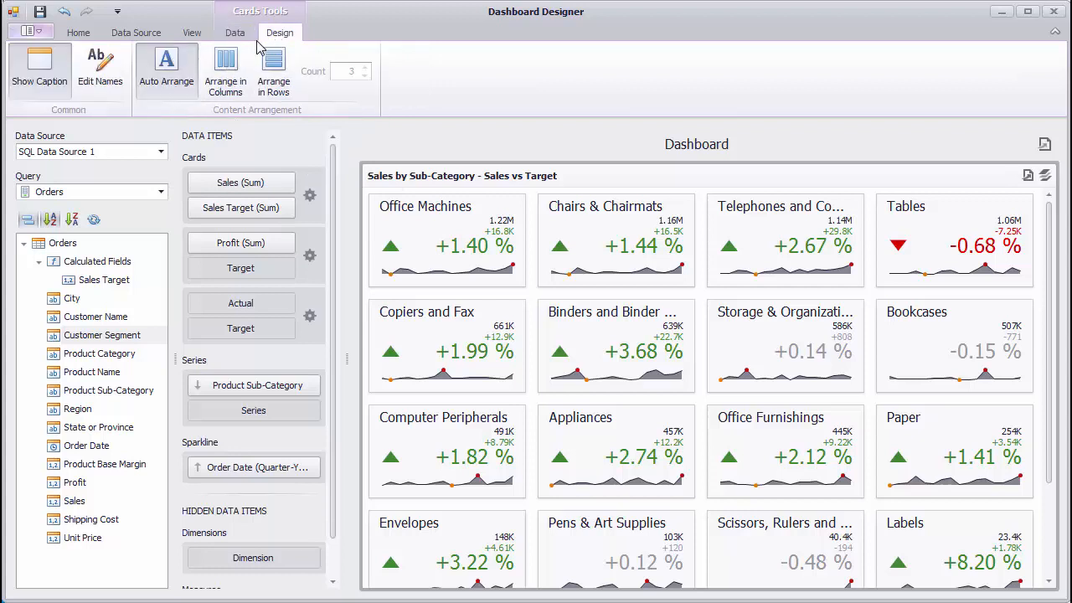
mouse_move(166, 70)
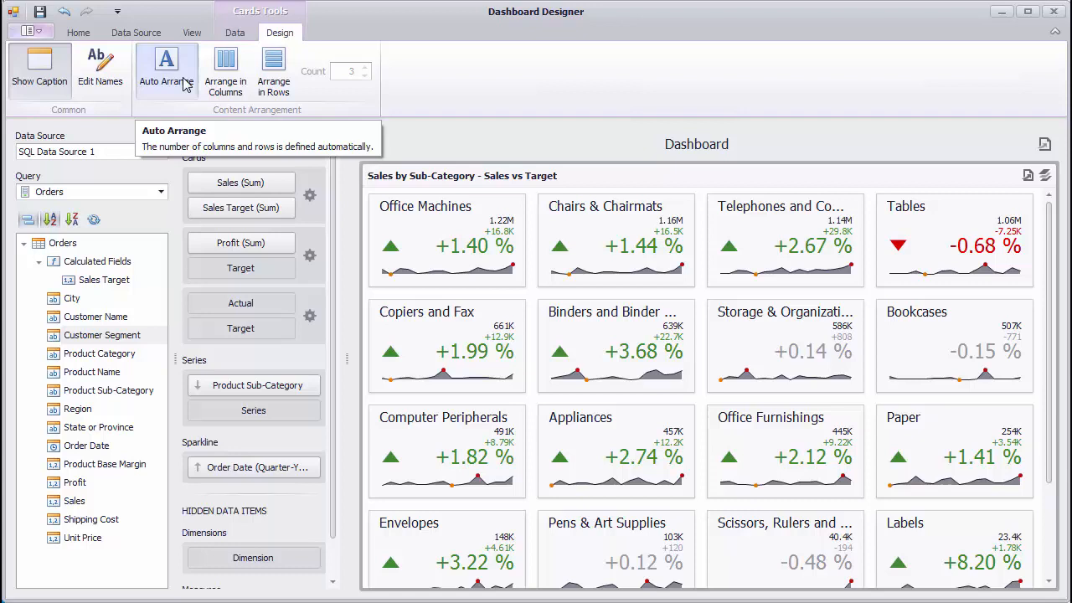
left_click(225, 70)
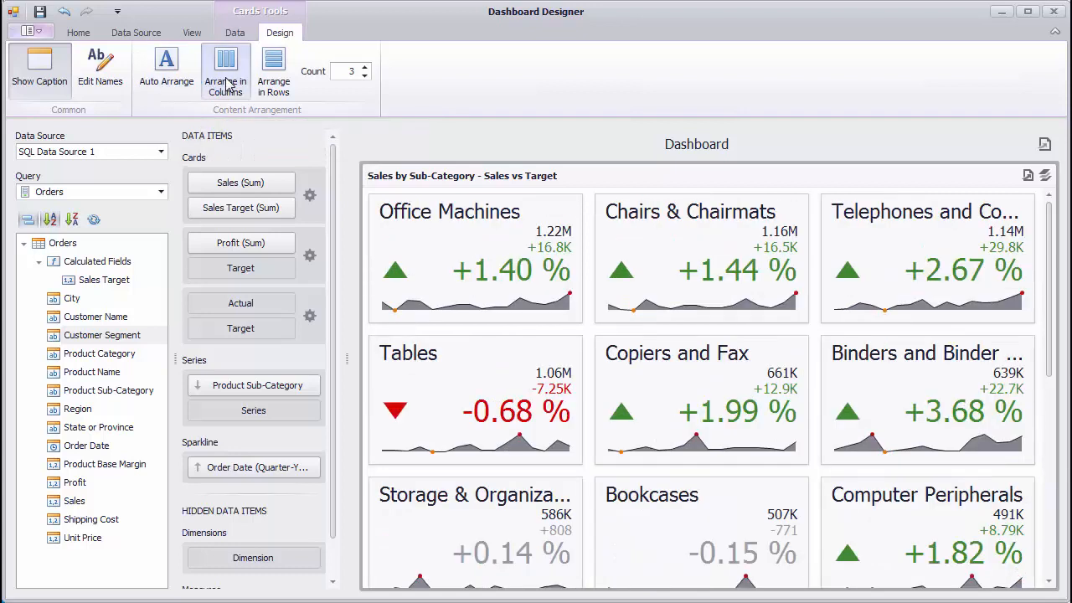
mouse_move(225, 69)
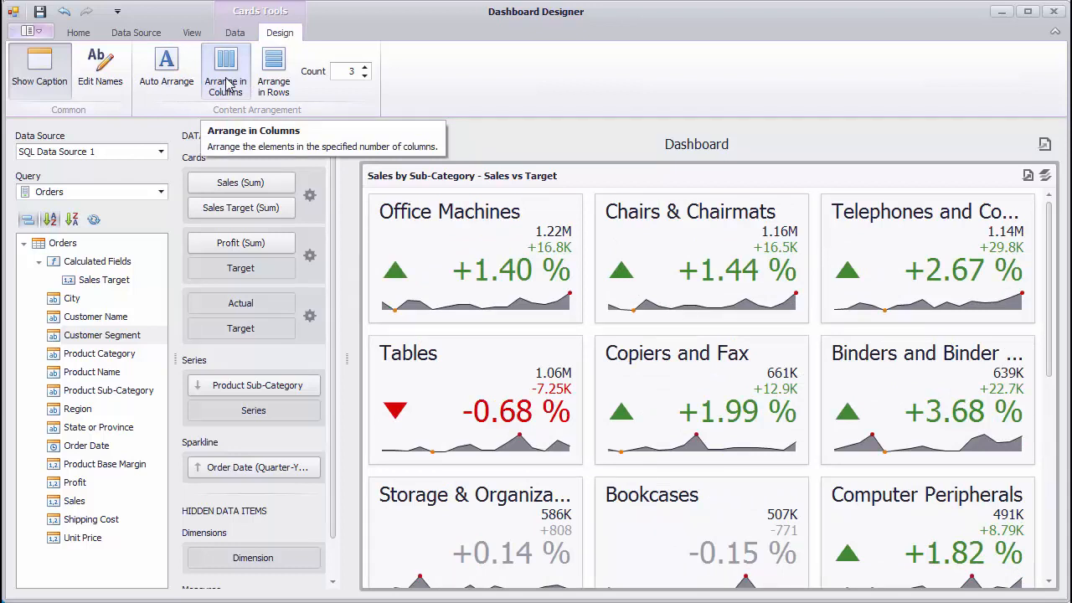
mouse_move(348, 75)
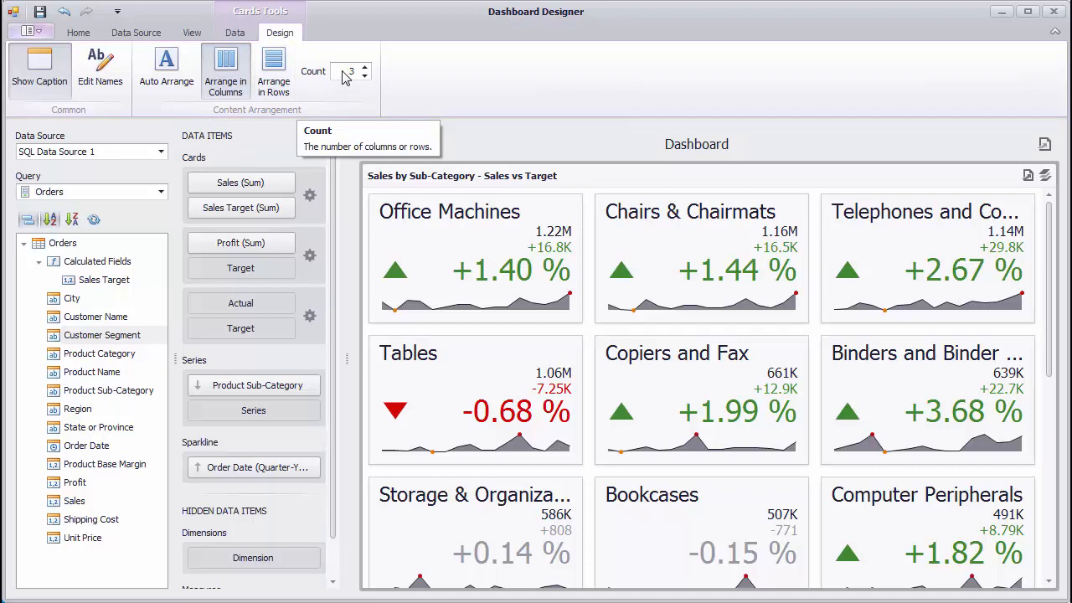
left_click(273, 69)
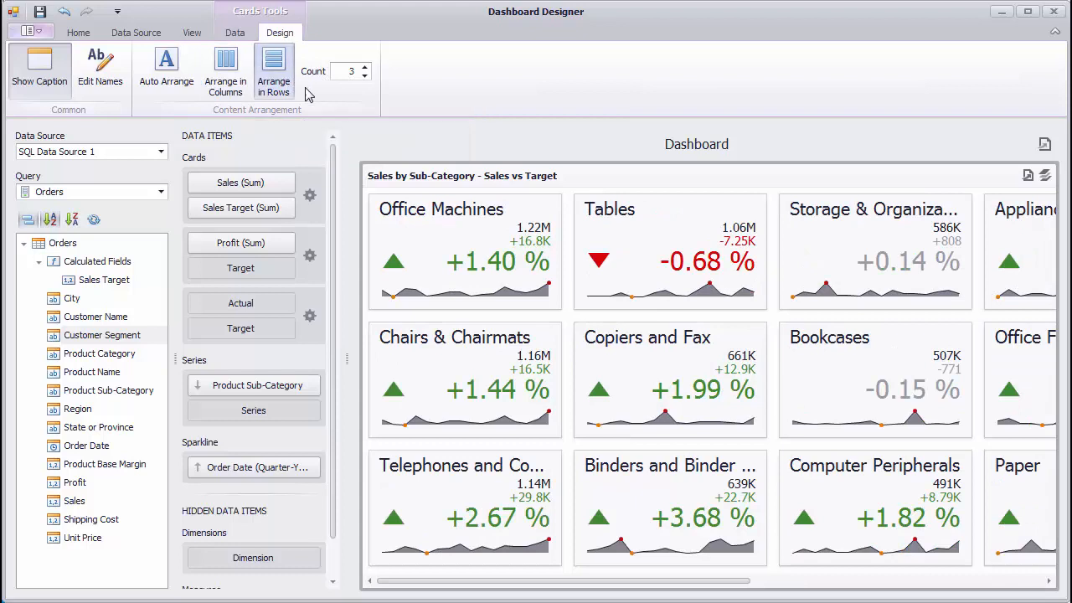
mouse_move(447, 497)
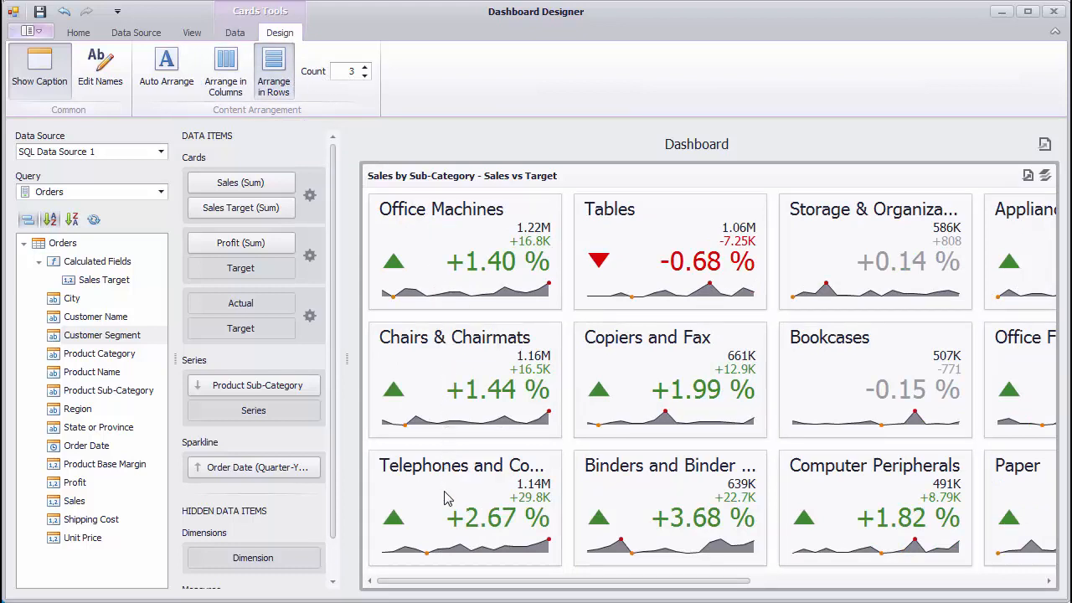